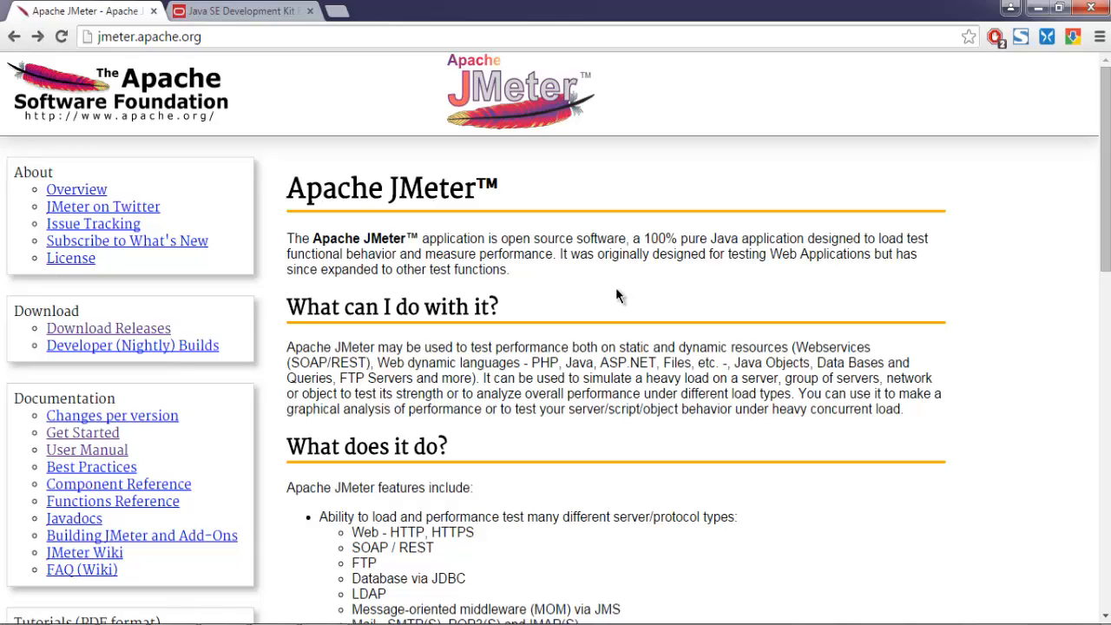
mouse_move(90, 36)
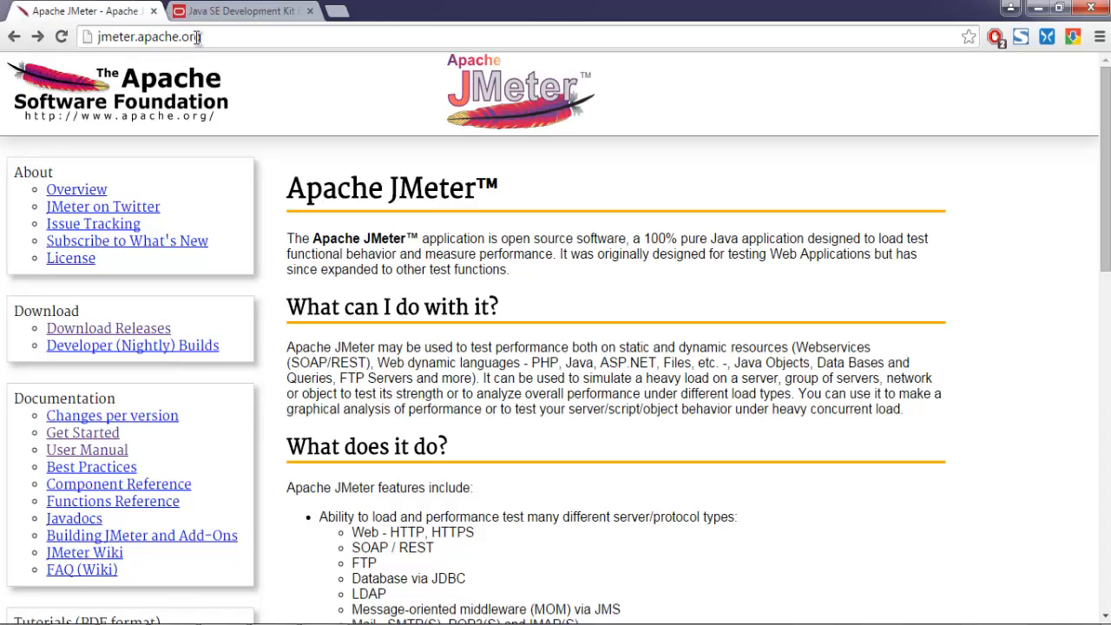
mouse_move(199, 319)
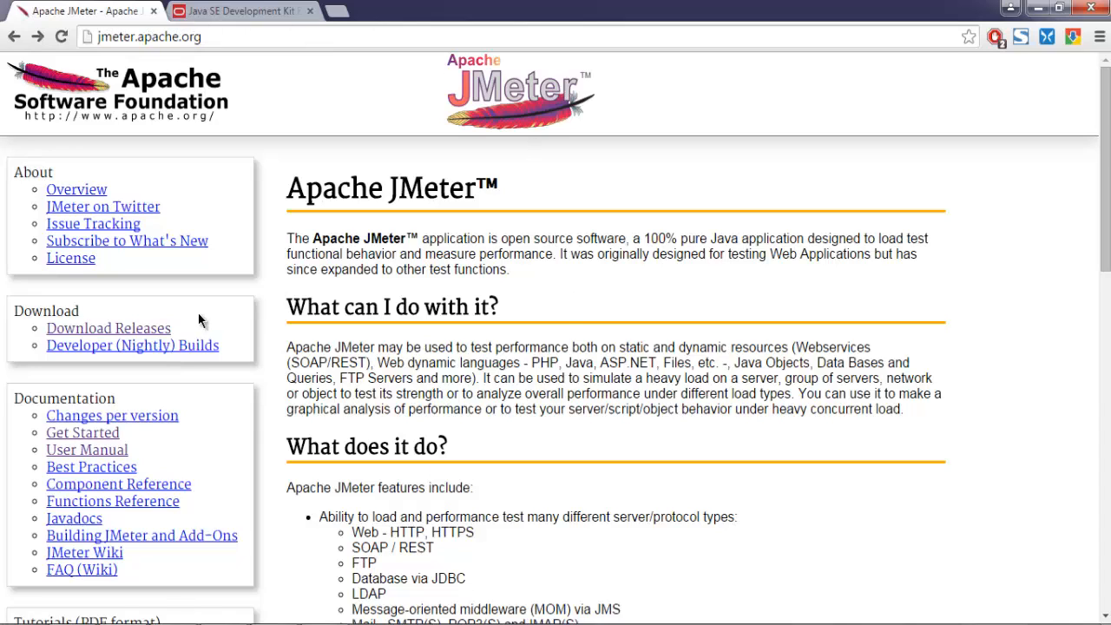
mouse_move(573, 363)
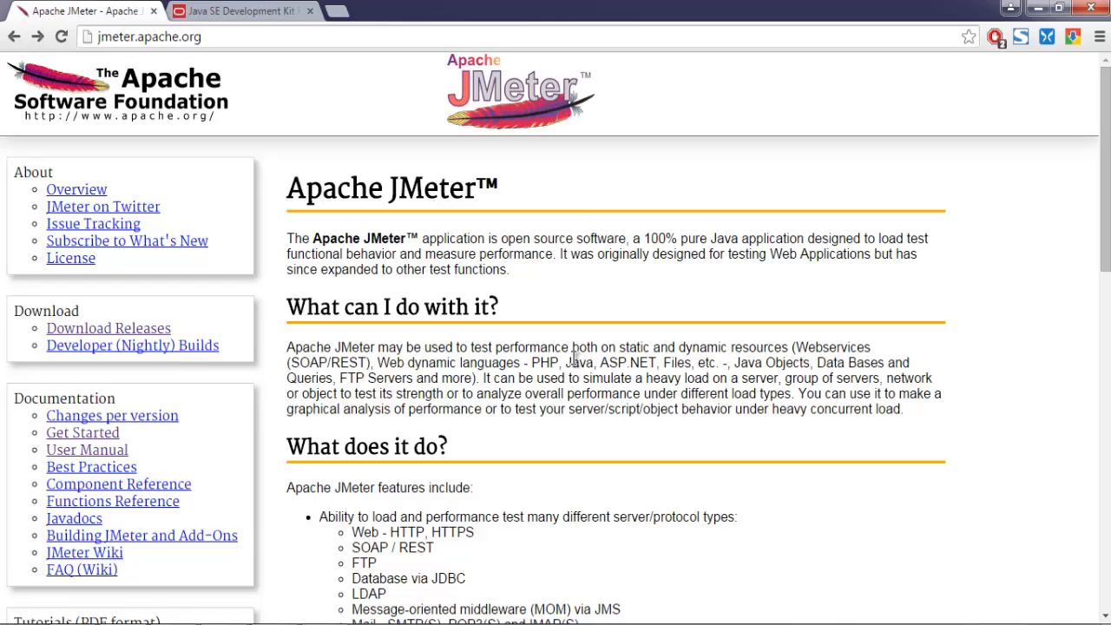
mouse_move(125, 331)
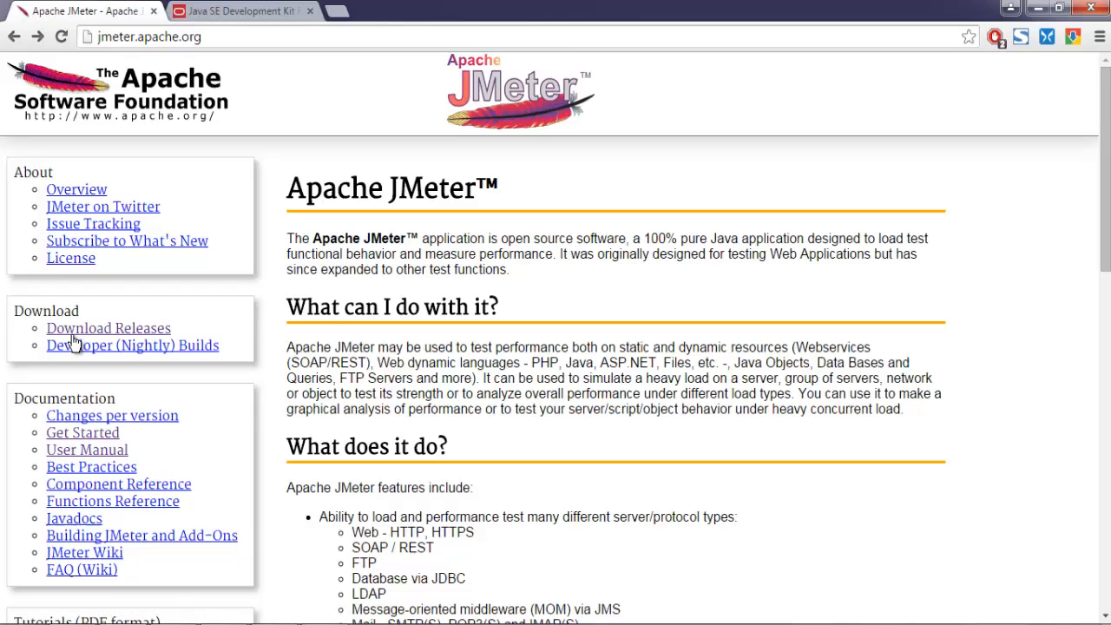
mouse_move(73, 337)
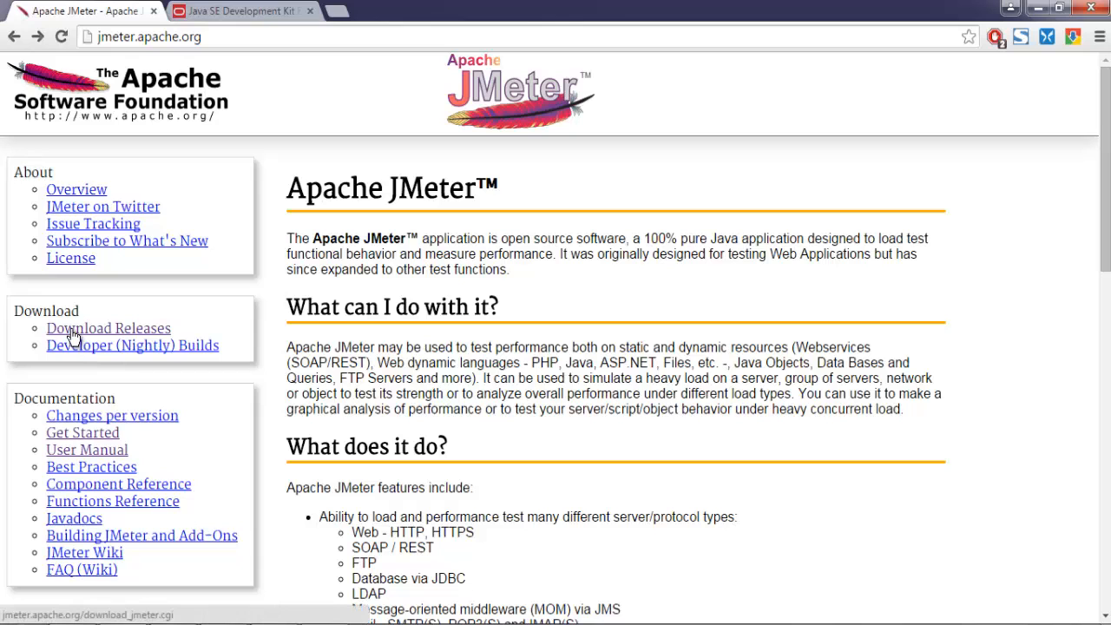
Go to Download Releases and scroll to the Apache JMeter 2.13 binaries section
click(108, 328)
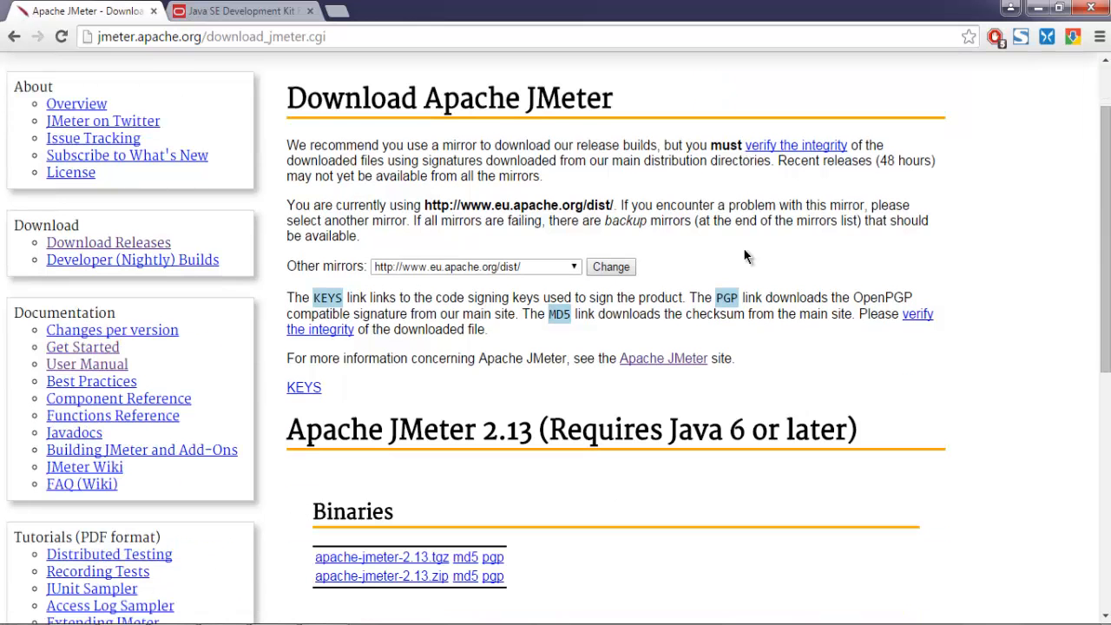
scroll(down, 3)
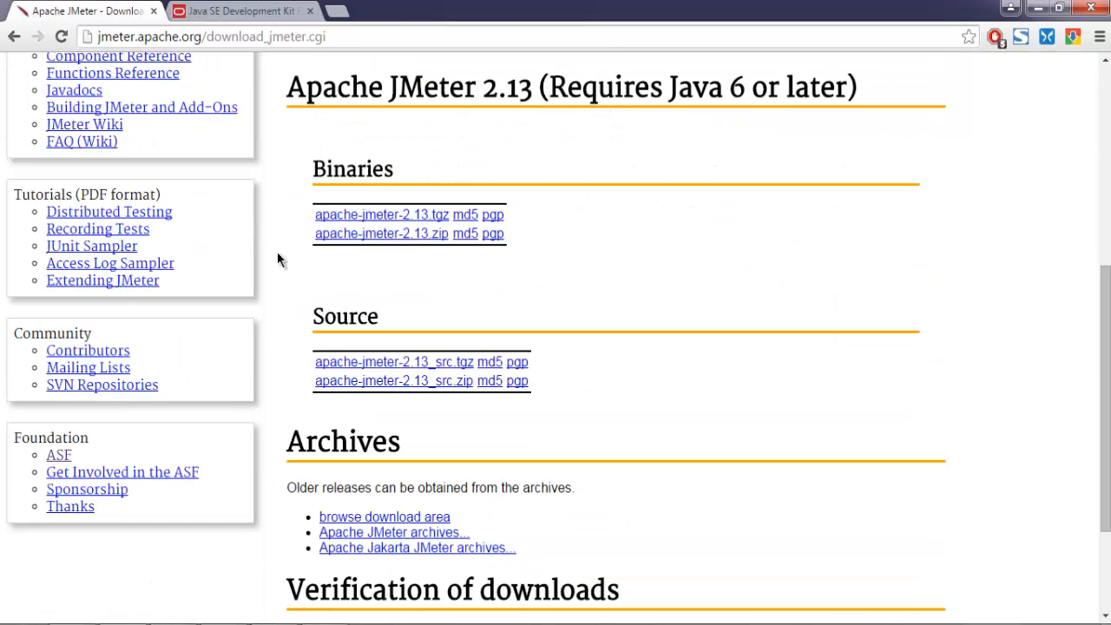
mouse_move(311, 177)
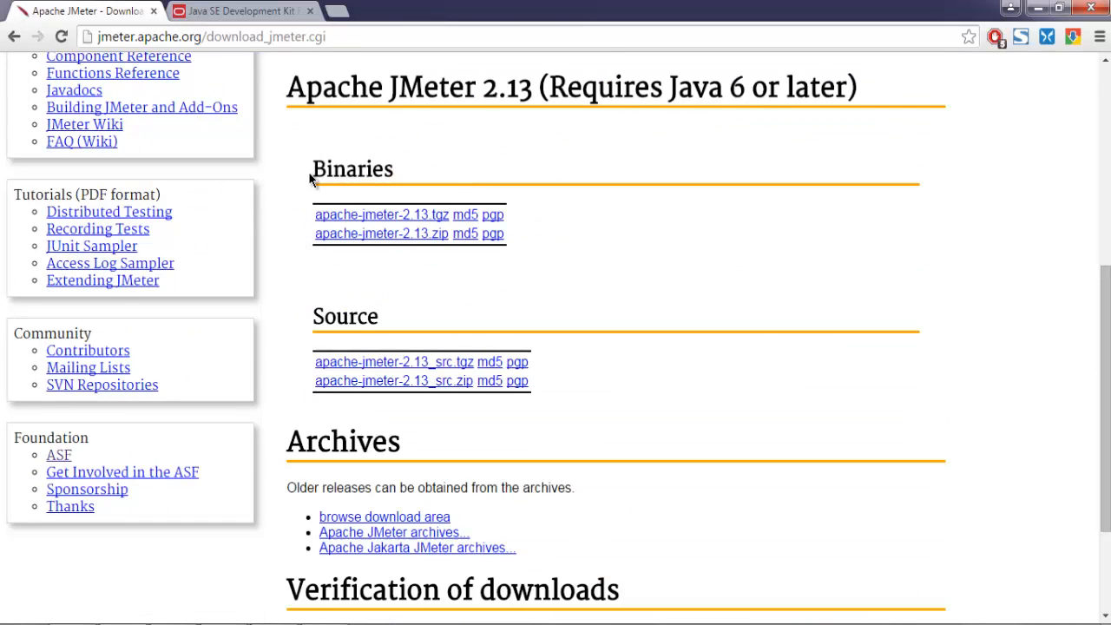
mouse_move(312, 216)
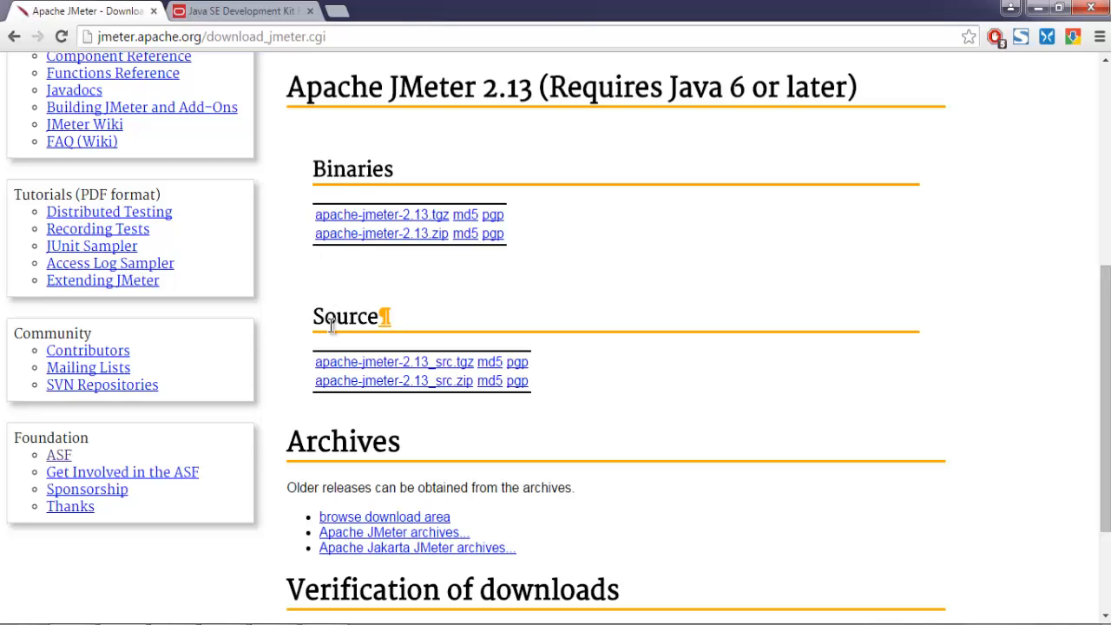
mouse_move(344, 223)
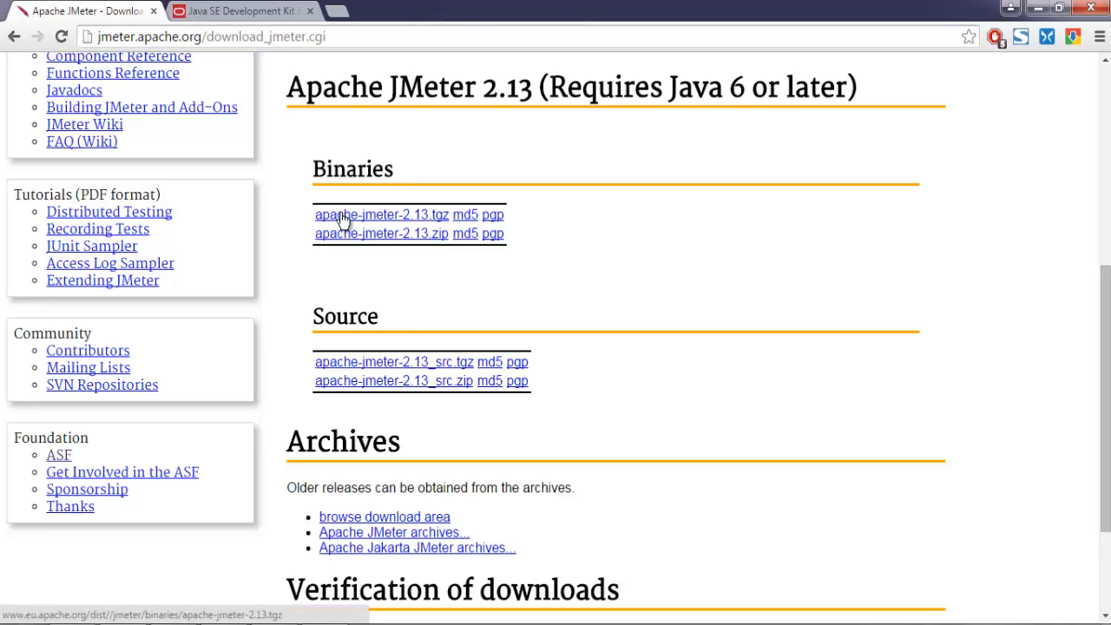
mouse_move(347, 228)
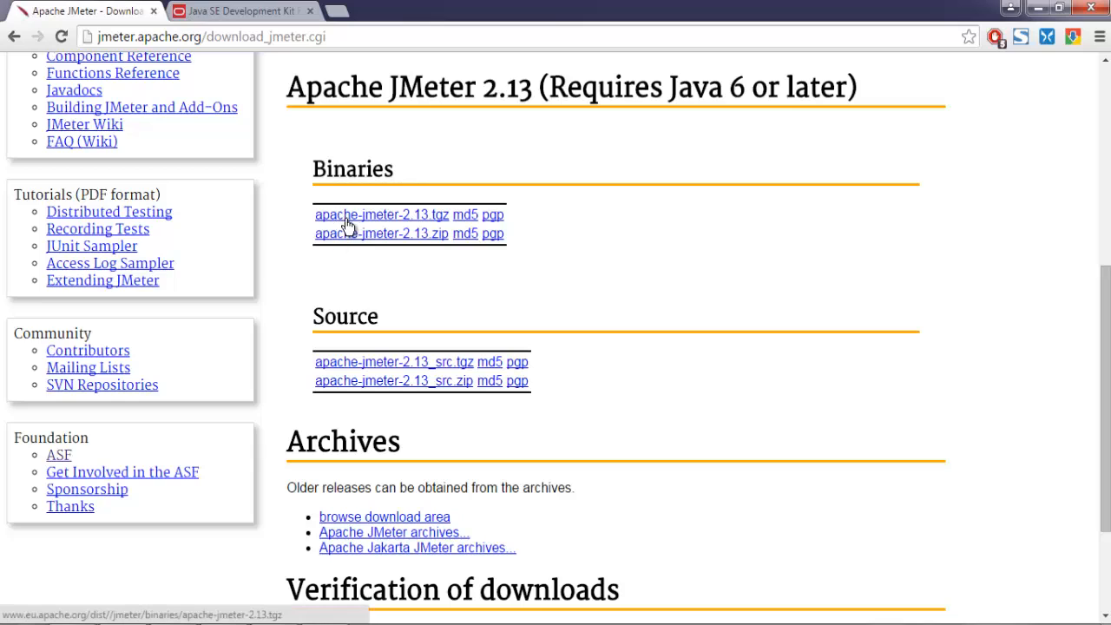
mouse_move(340, 239)
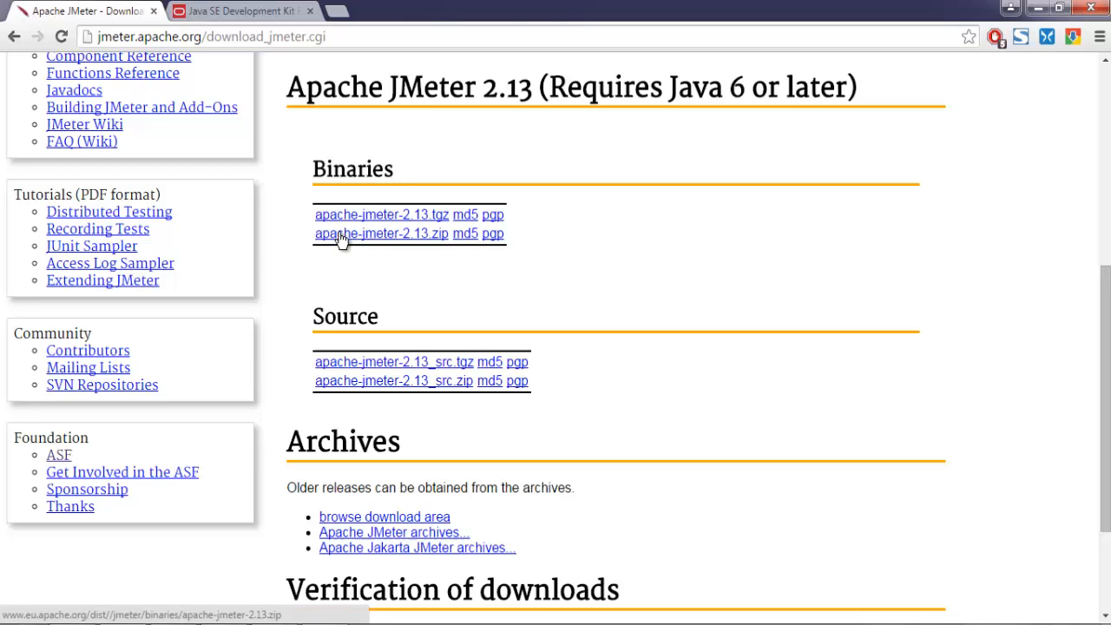
mouse_move(357, 239)
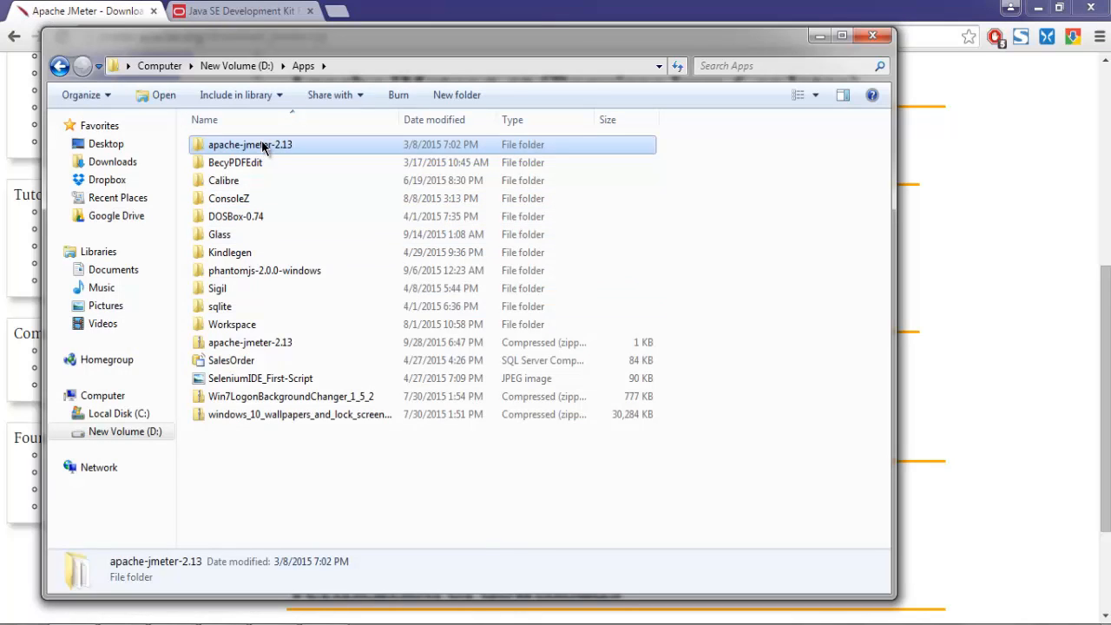
Enter the apache-jmeter-2.13 folder in D:\Apps to list bin, docs, lib and README files
double_click(250, 144)
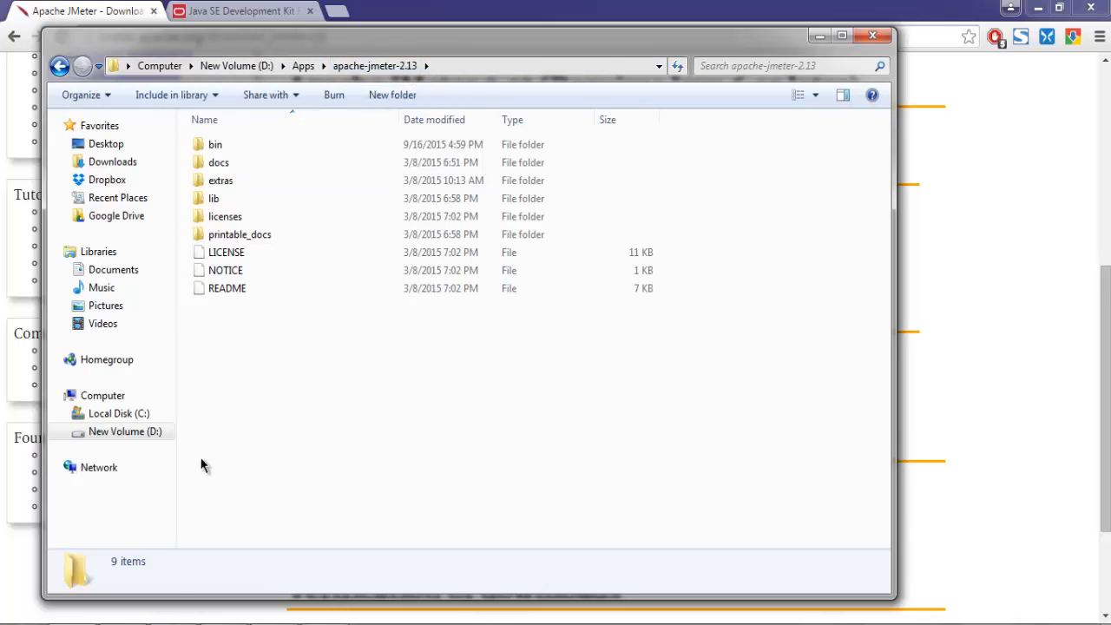
mouse_move(150, 611)
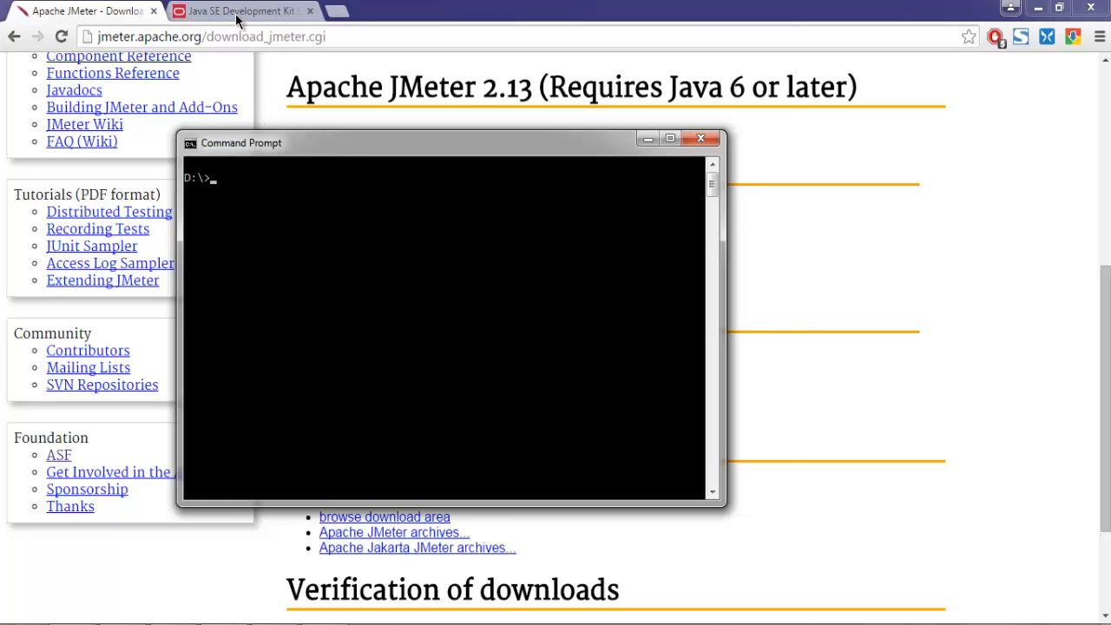
Switch the browser to Oracle's Java SE Development Kit downloads page
click(241, 10)
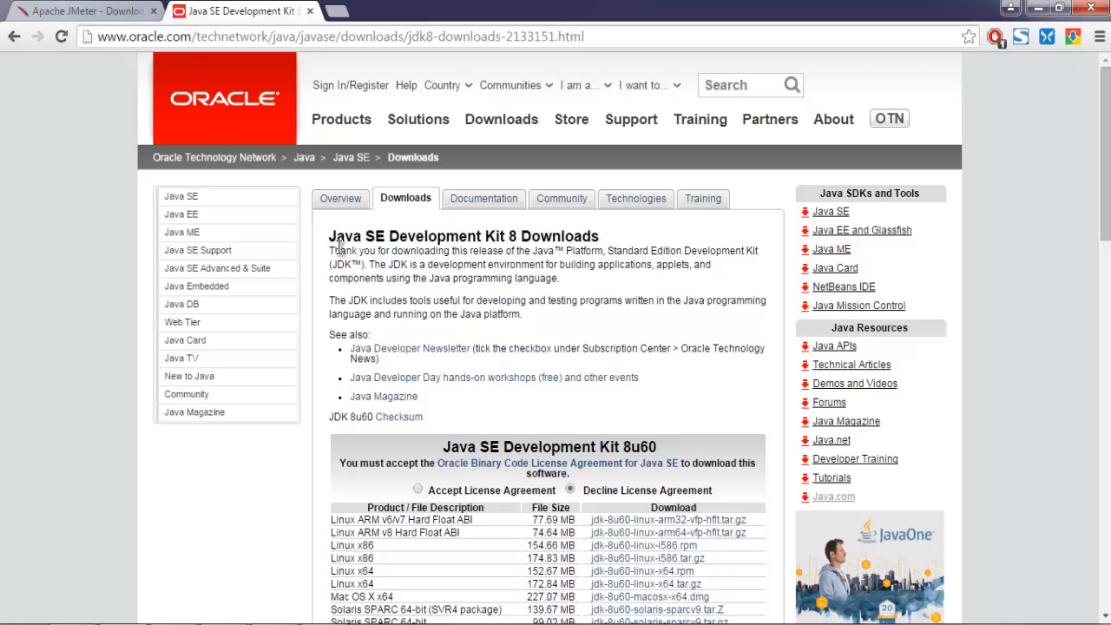
Highlight the Java SE Development Kit 8 heading and review the JDK 8u60 Windows x64/x86 installers
double_click(356, 236)
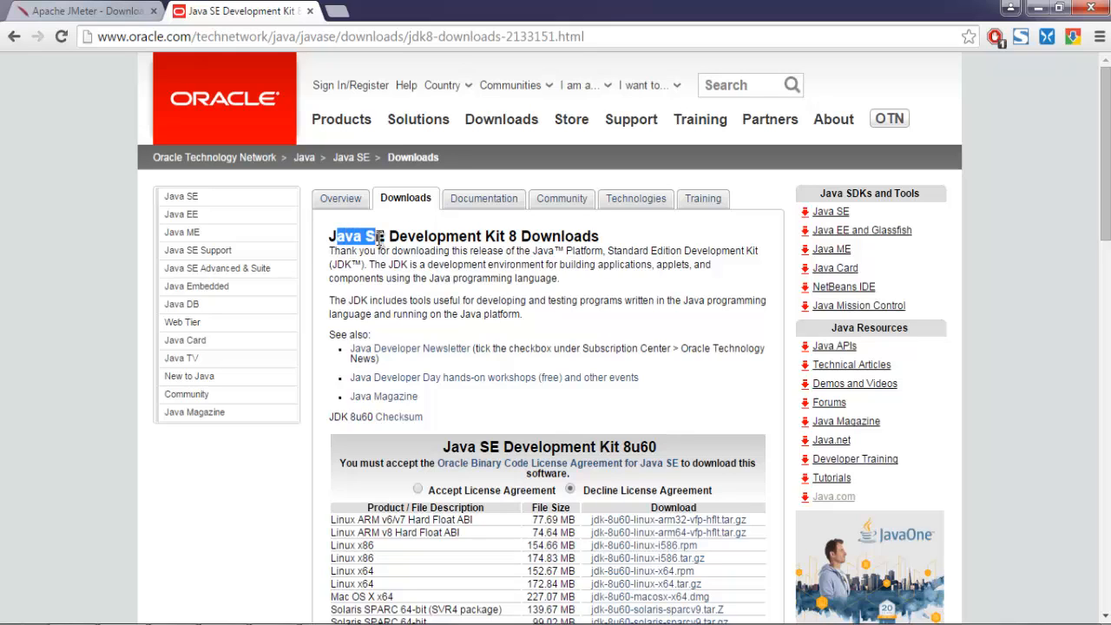
drag(333, 236, 513, 236)
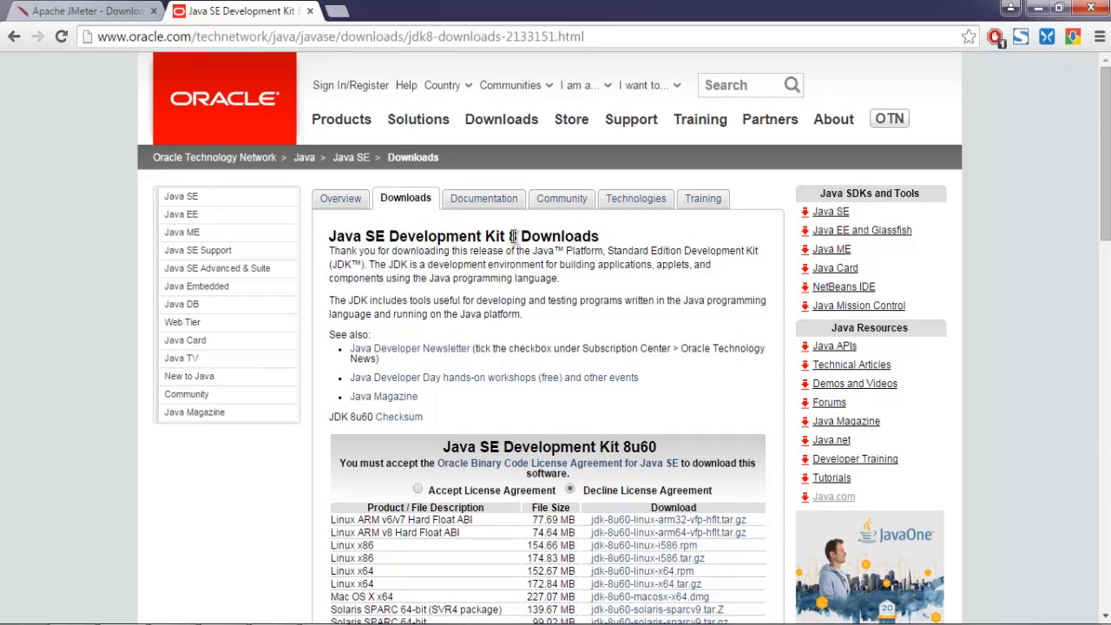
scroll(down, 3)
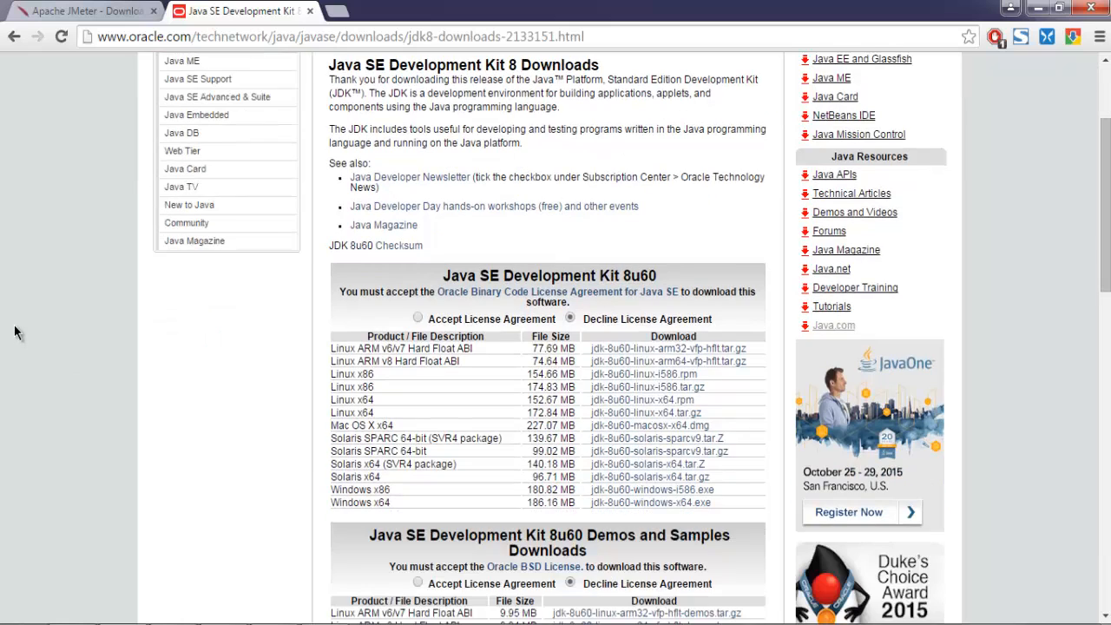
mouse_move(263, 342)
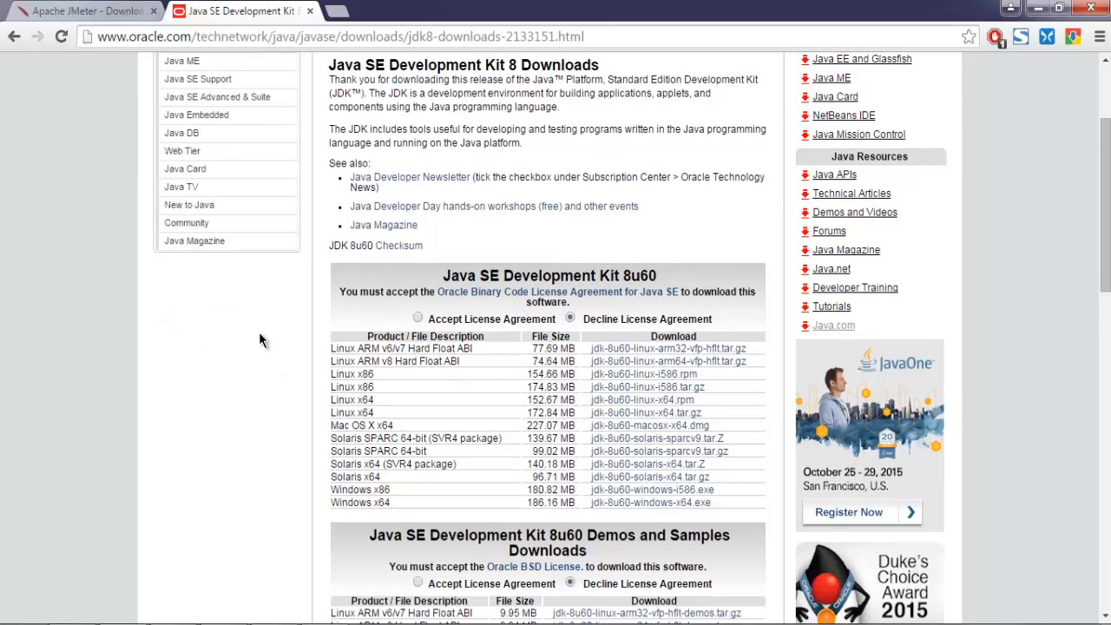
scroll(down, 3)
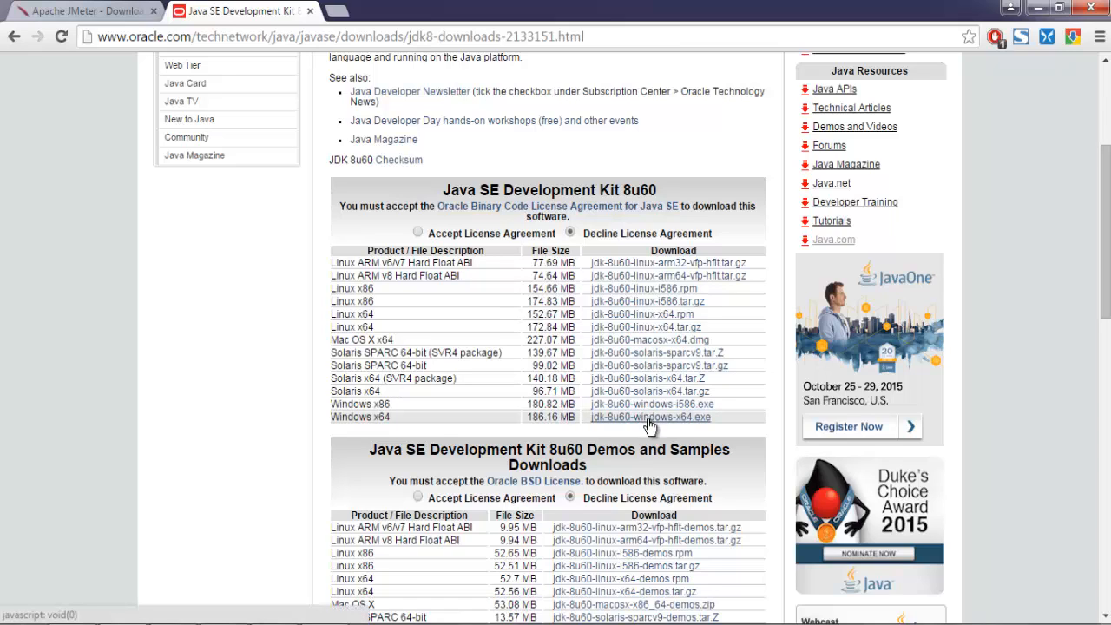
mouse_move(371, 416)
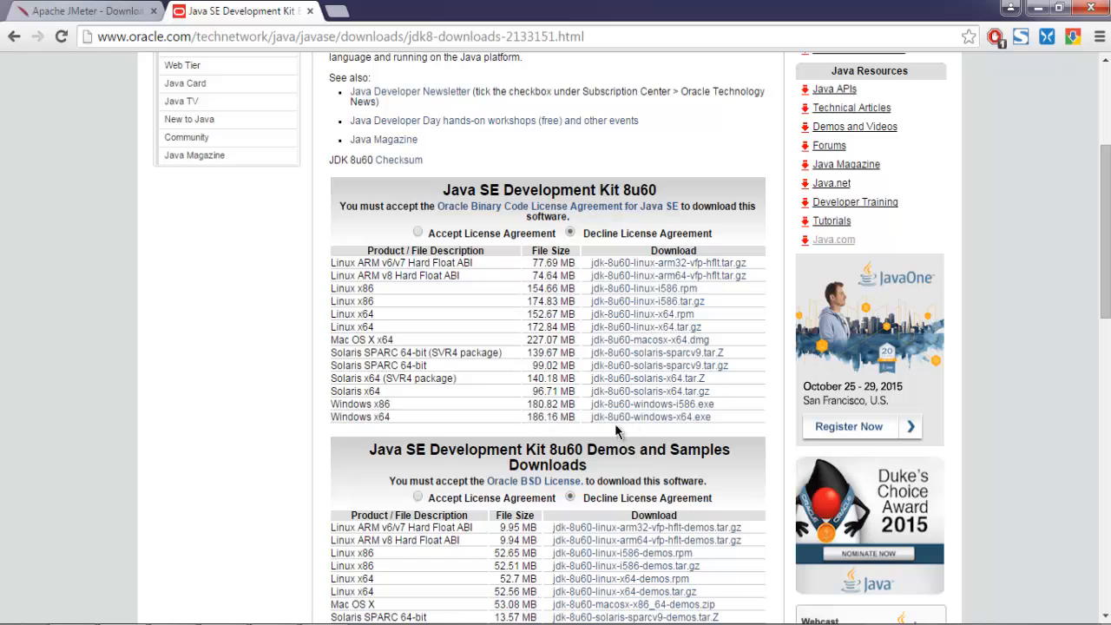
mouse_move(618, 418)
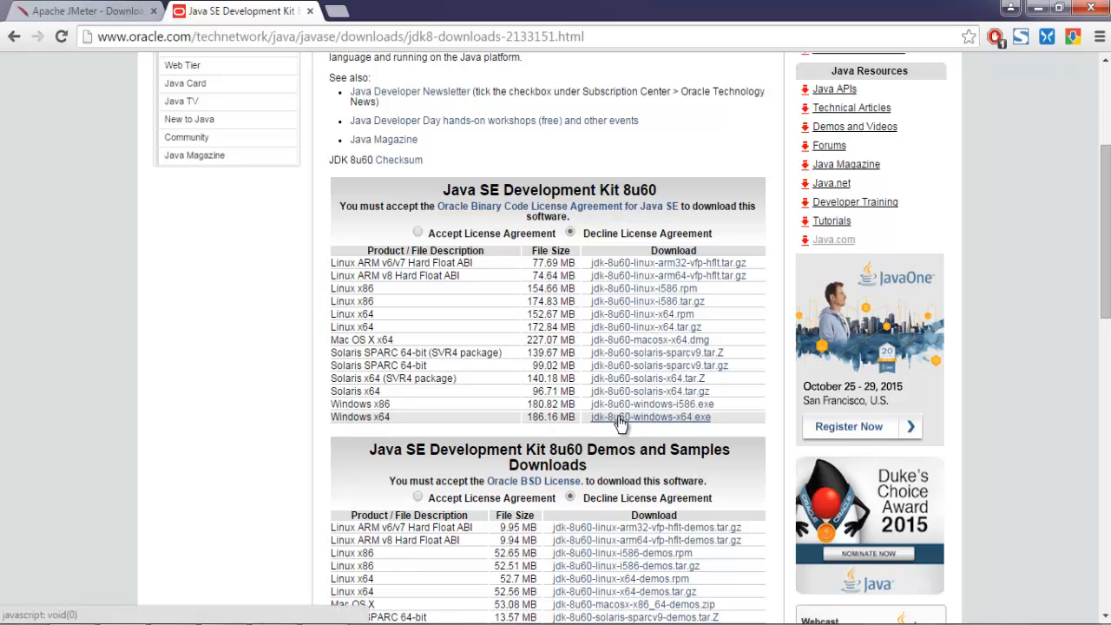
mouse_move(587, 407)
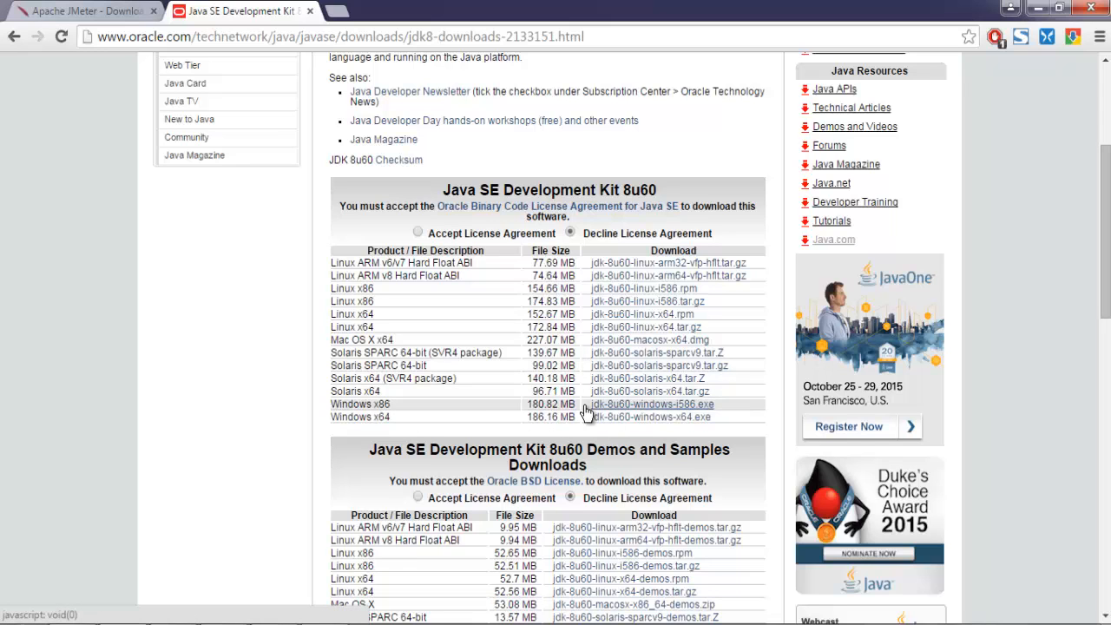
scroll(up, 3)
text(java)
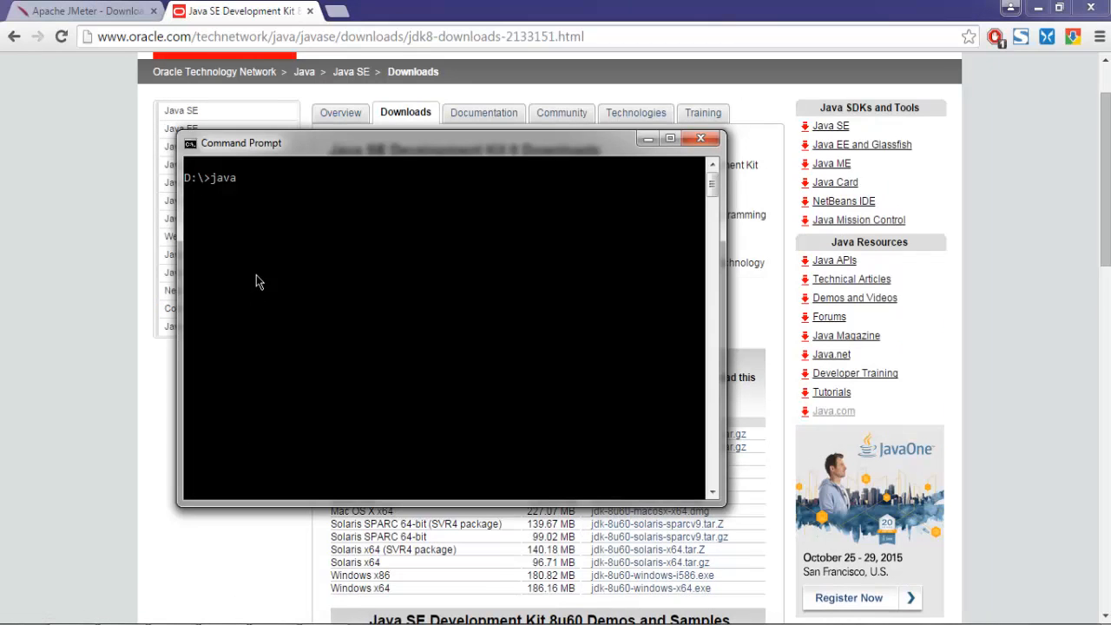
Run java -version in Command Prompt, which reports Java 1.8.0_25
text(-version)
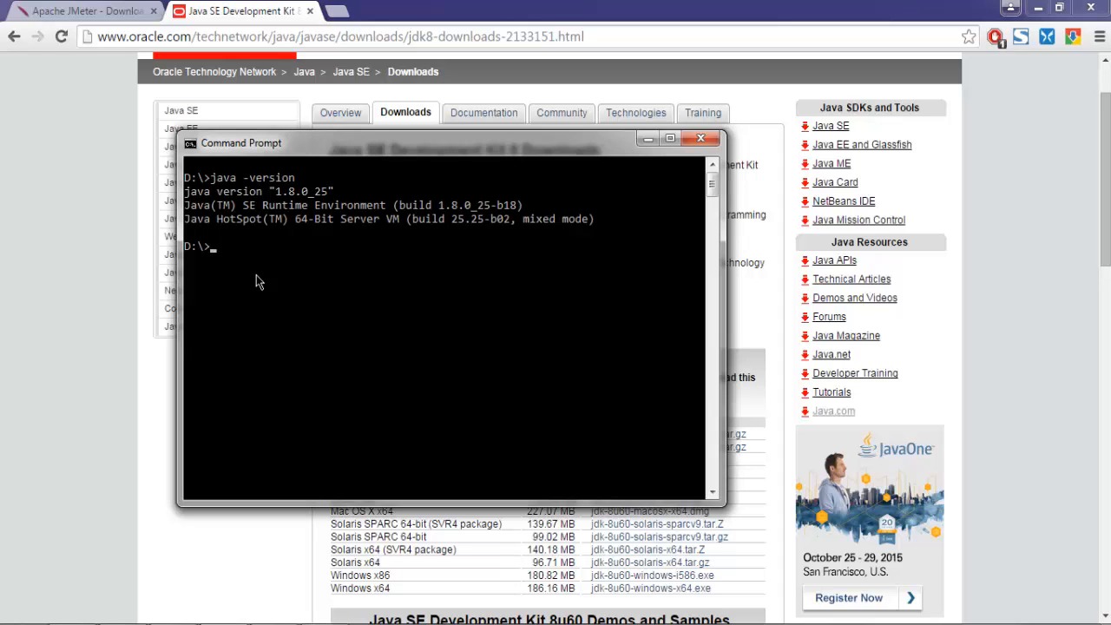
mouse_move(299, 205)
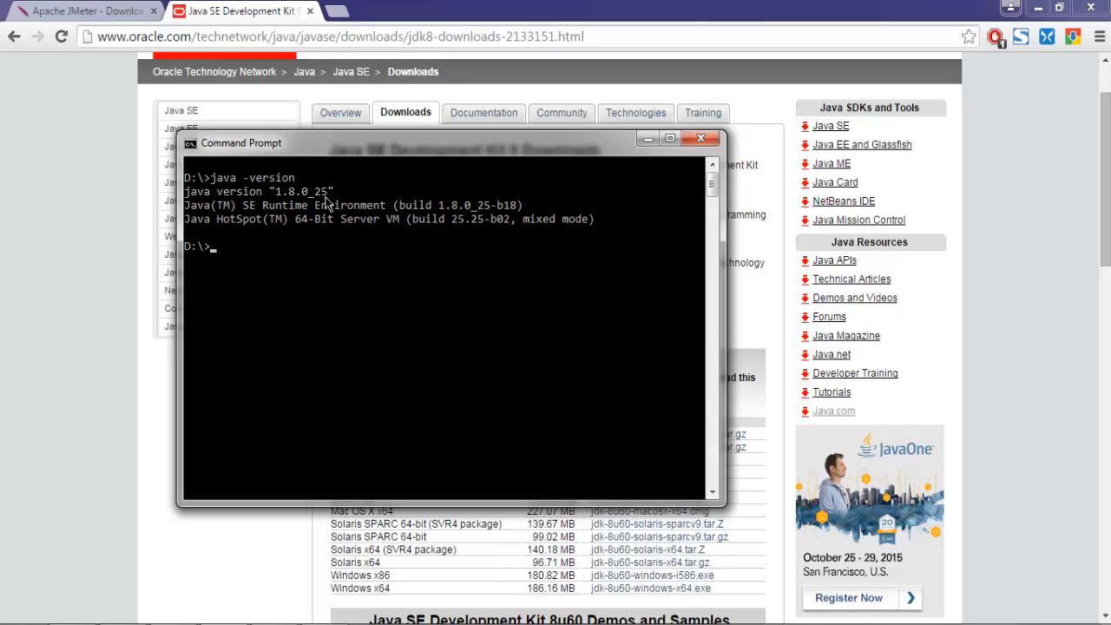
click(701, 139)
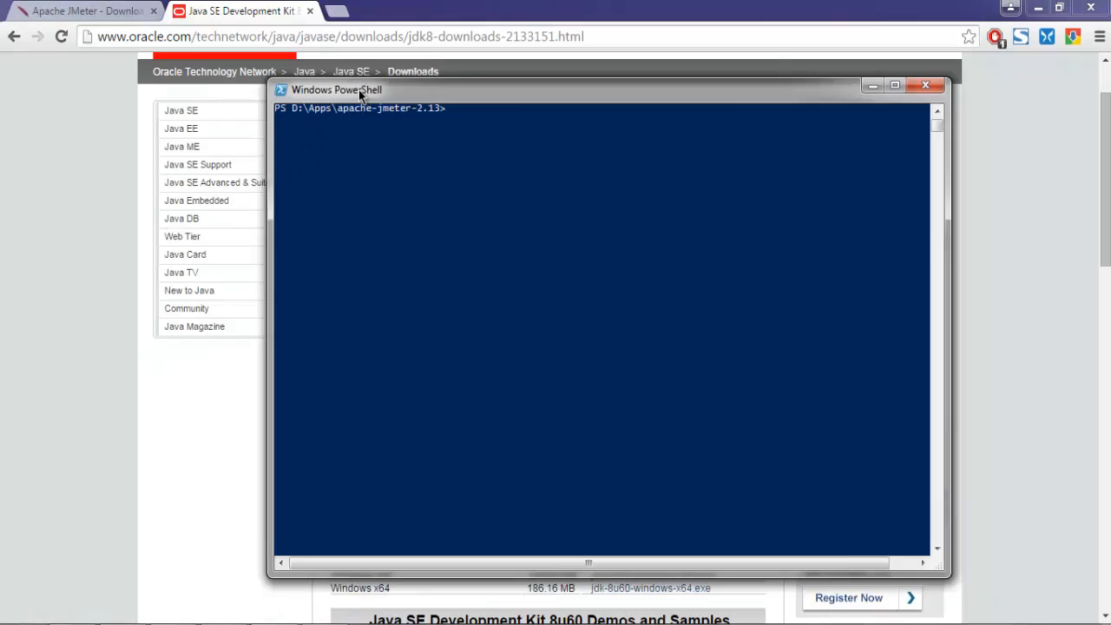
Move PowerShell aside and run java -version there, again reporting 1.8.0_25
drag(337, 90, 202, 104)
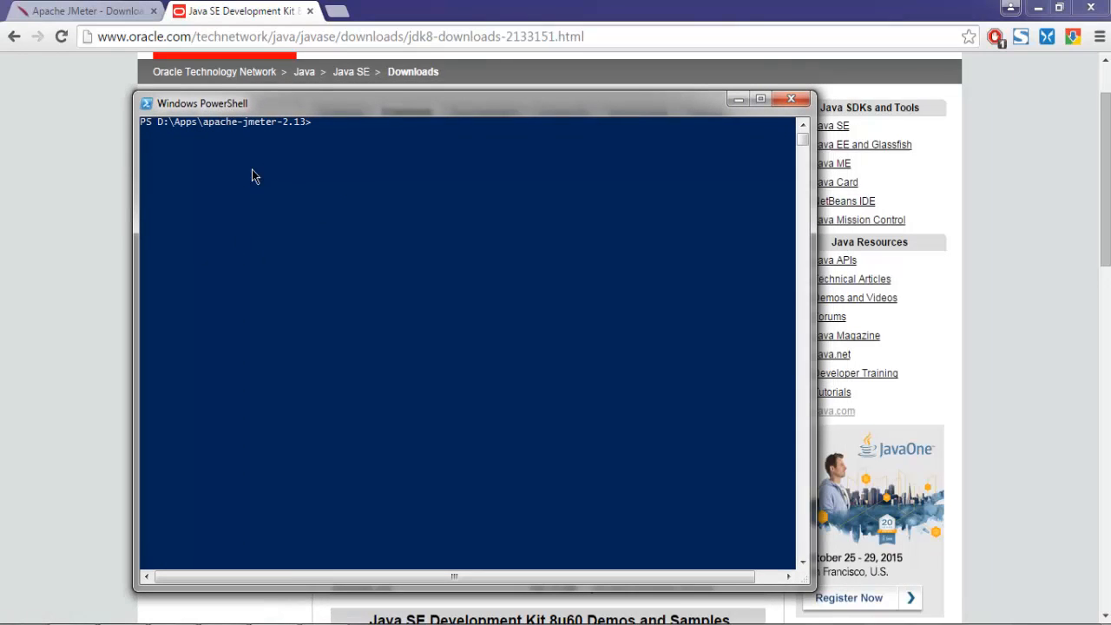
text(java)
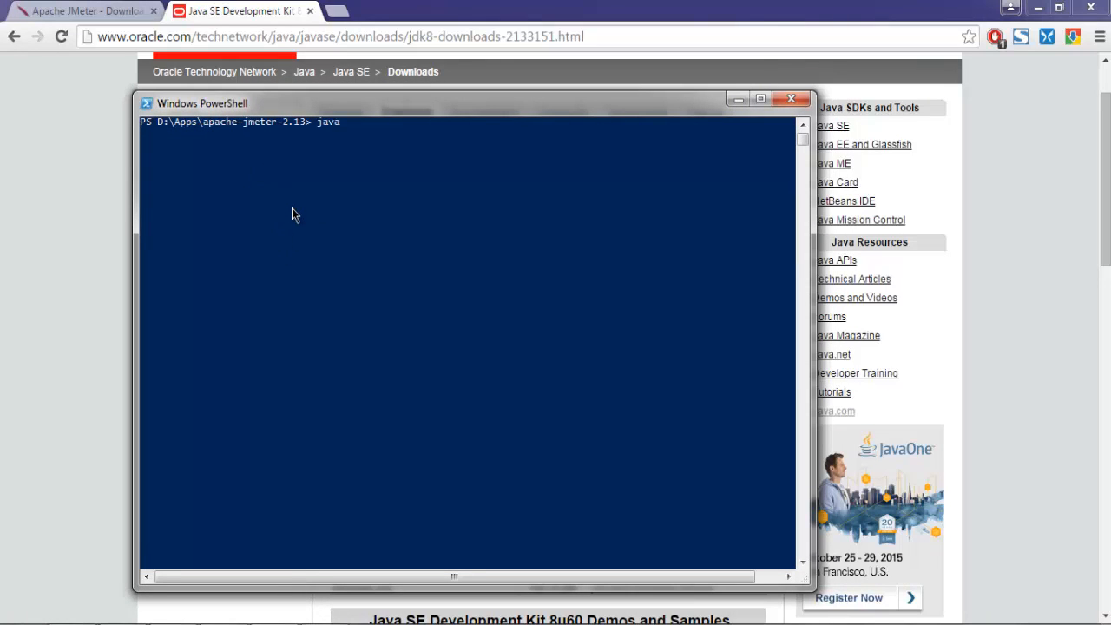
text(-verso)
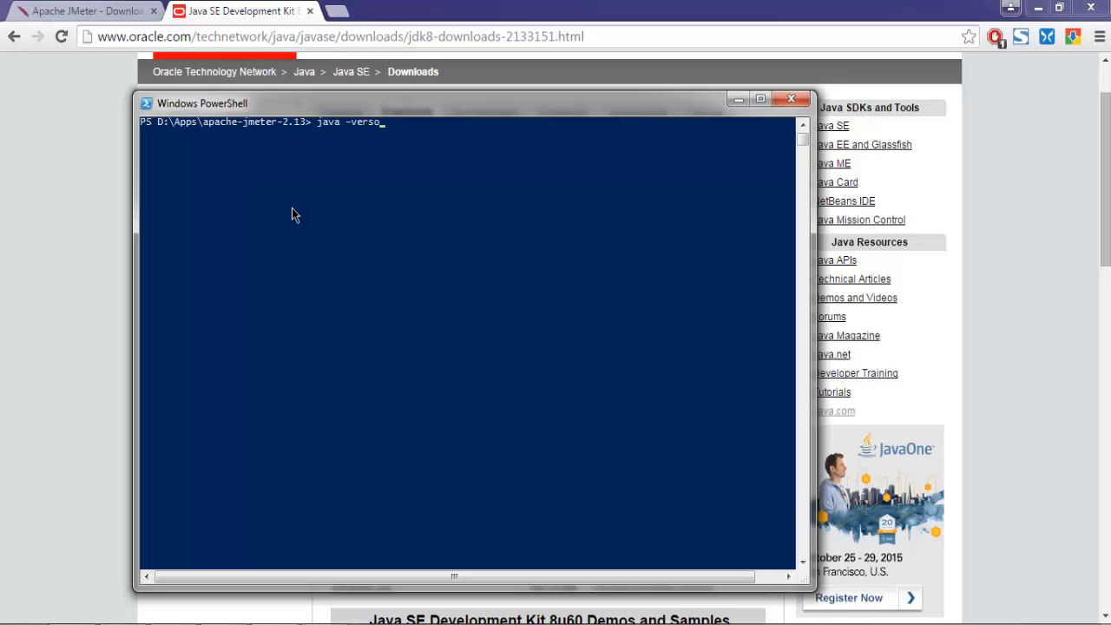
text(ion)
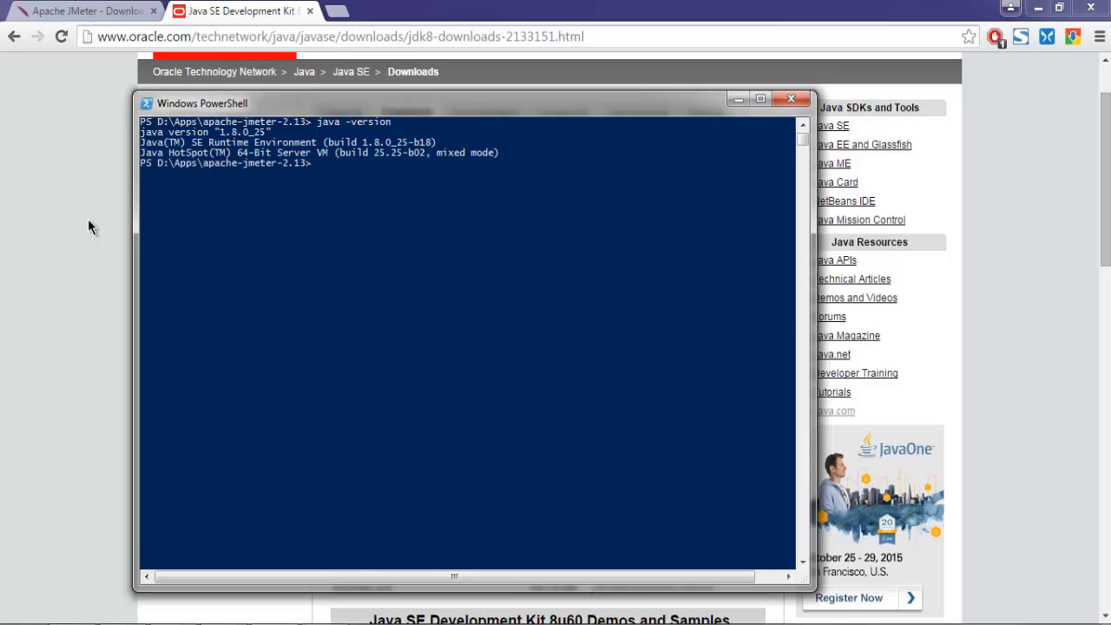
mouse_move(219, 232)
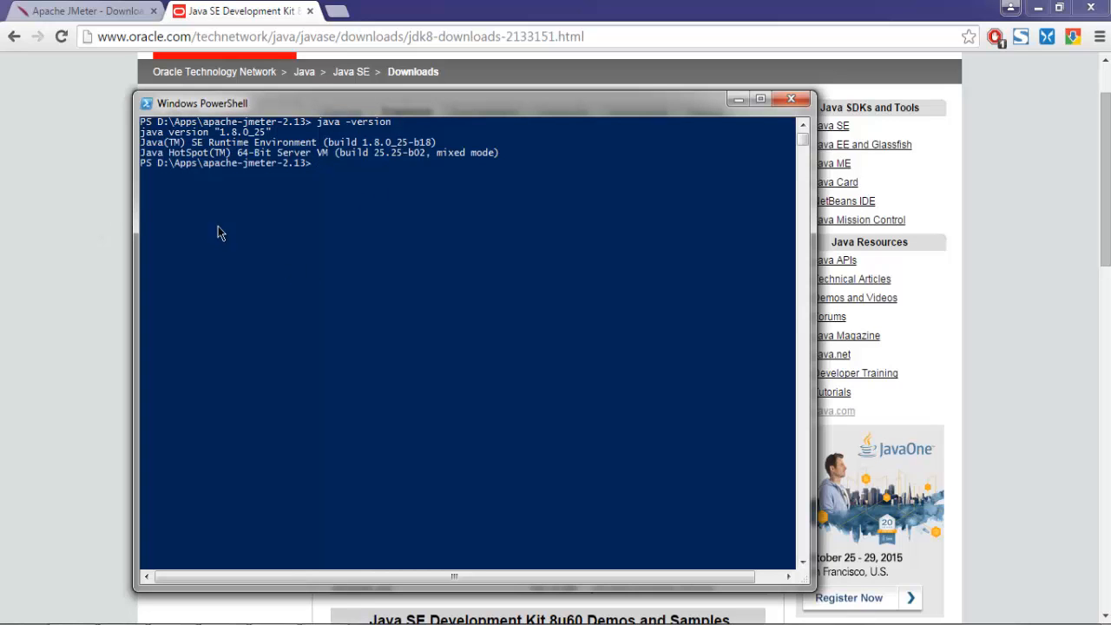
click(792, 99)
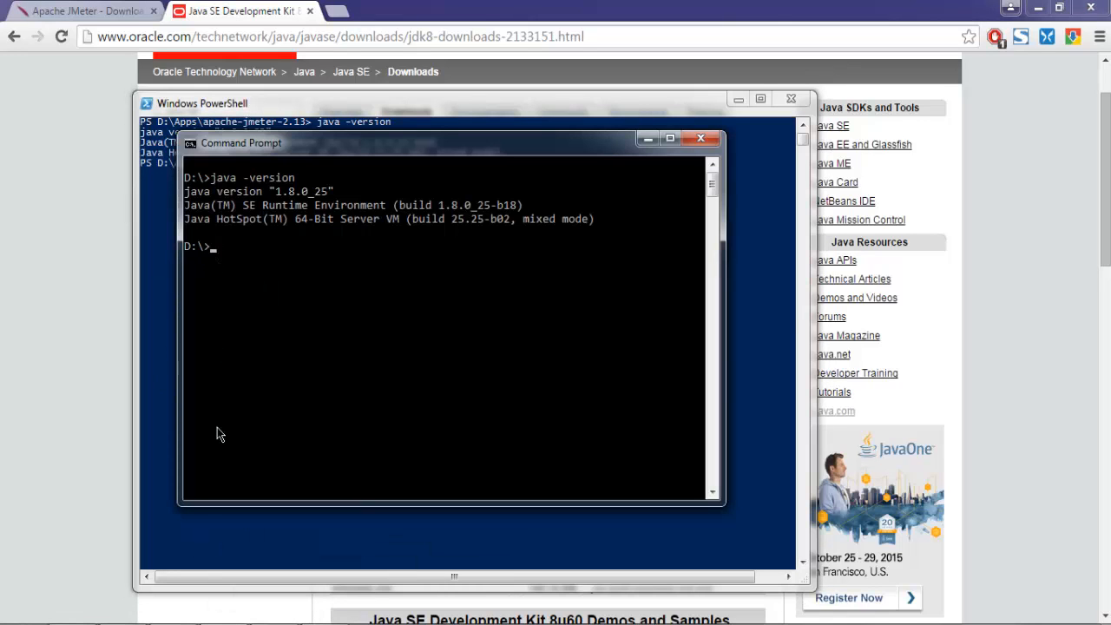
Bring the Command Prompt with the Java 1.8.0_25 check back to the front
click(701, 139)
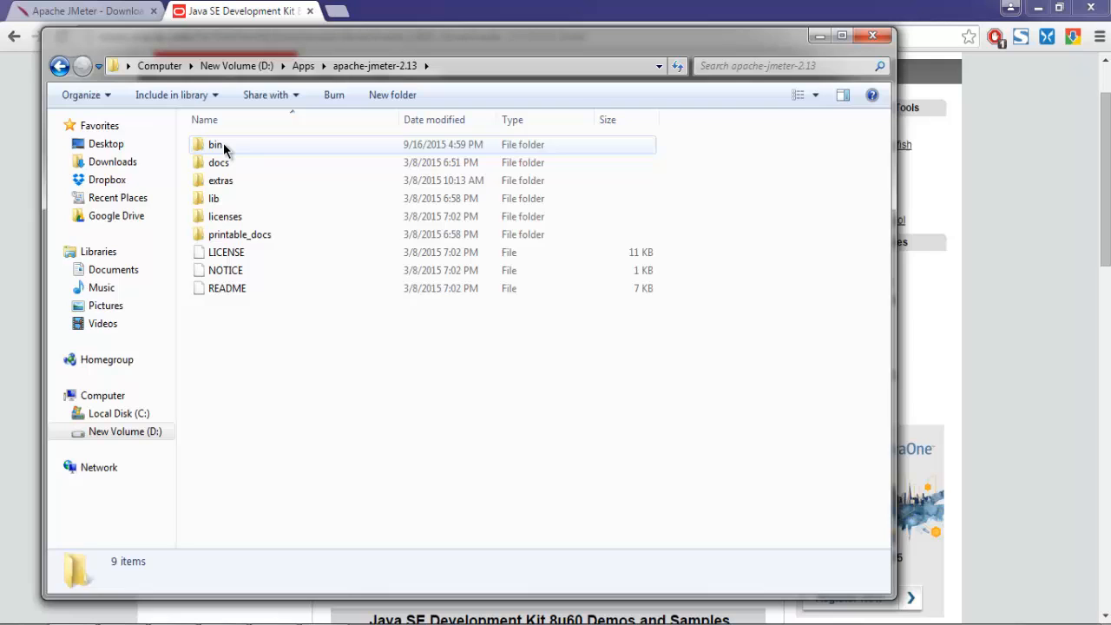
Enter the bin folder and run jmeter.bat to launch Apache JMeter 2.13
double_click(215, 144)
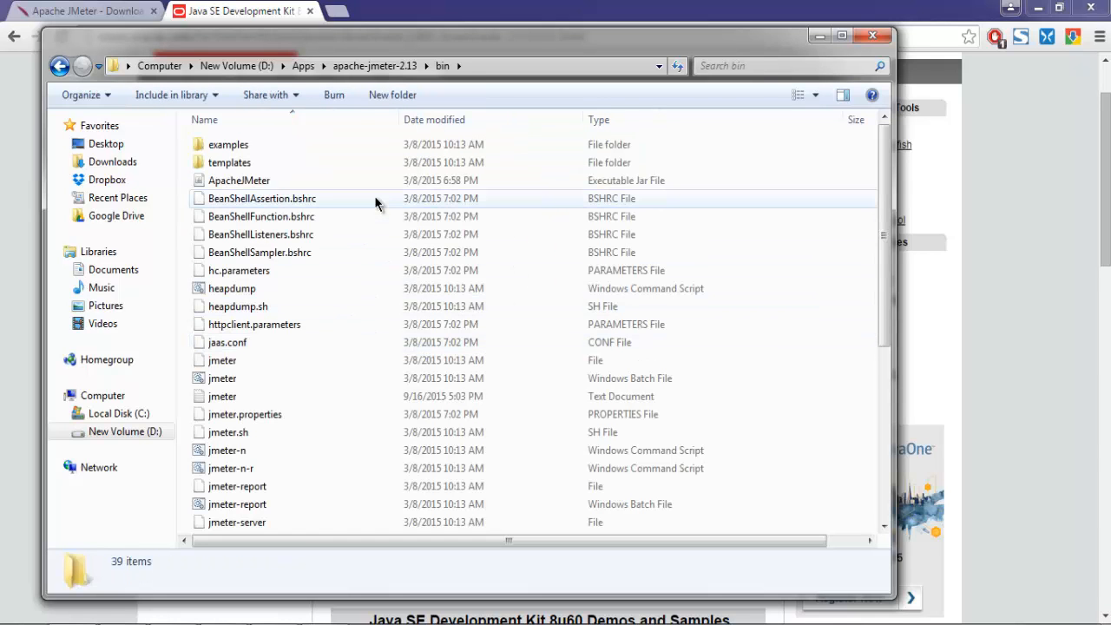
scroll(down, 3)
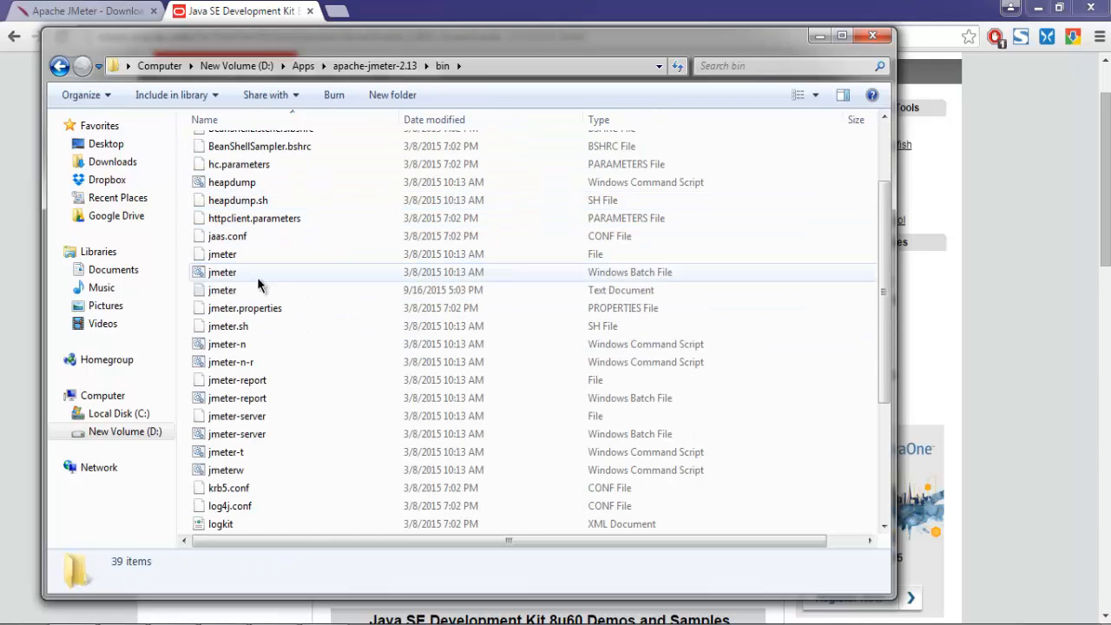
mouse_move(215, 271)
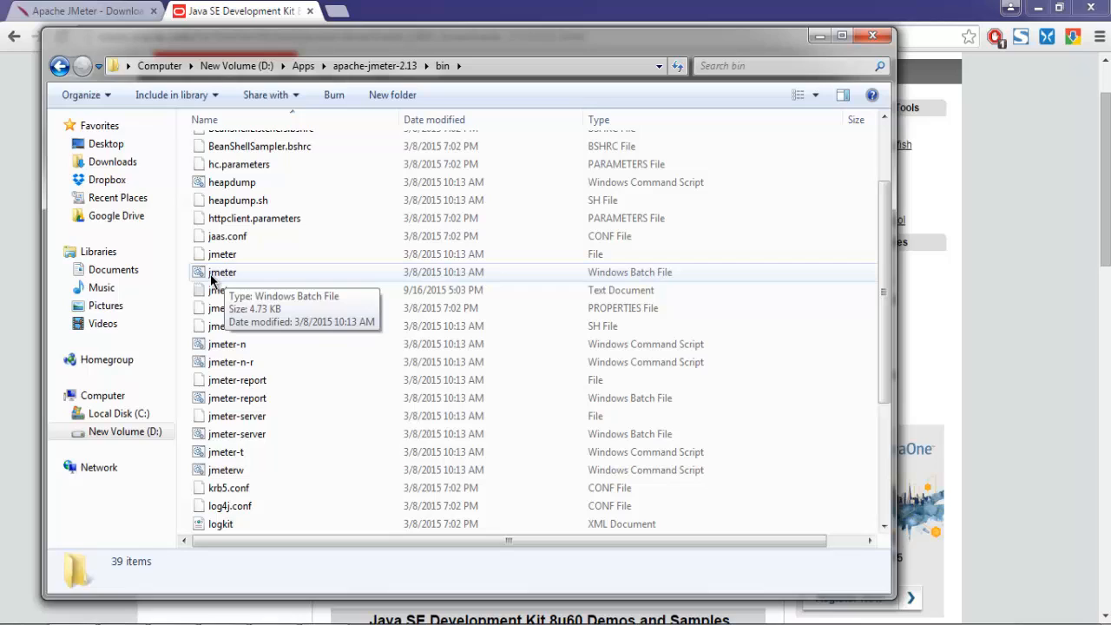
mouse_move(299, 276)
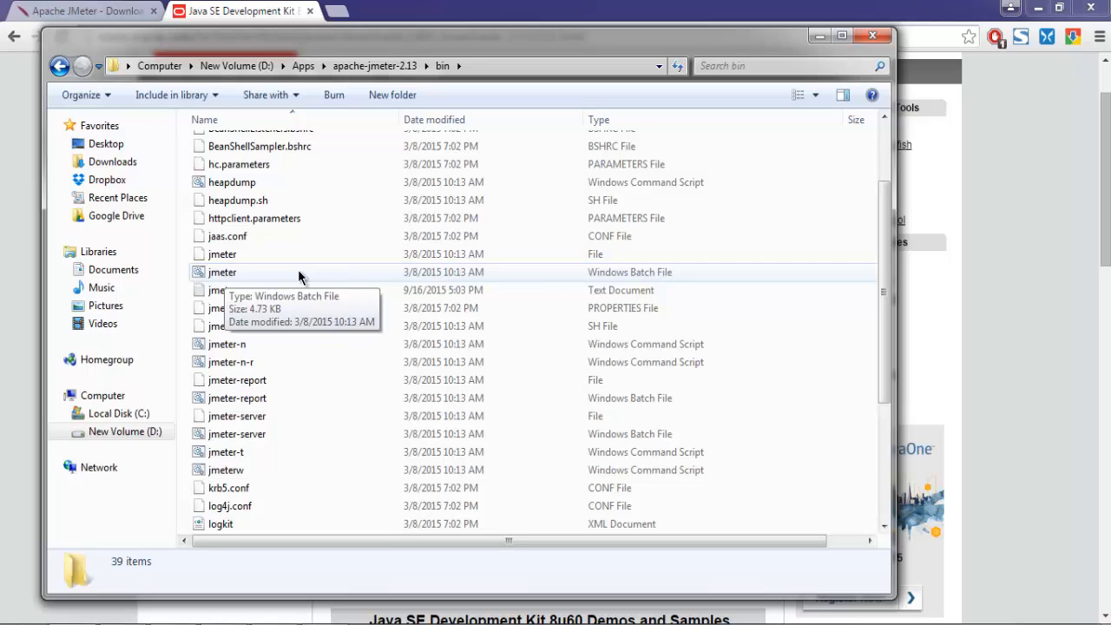
mouse_move(234, 281)
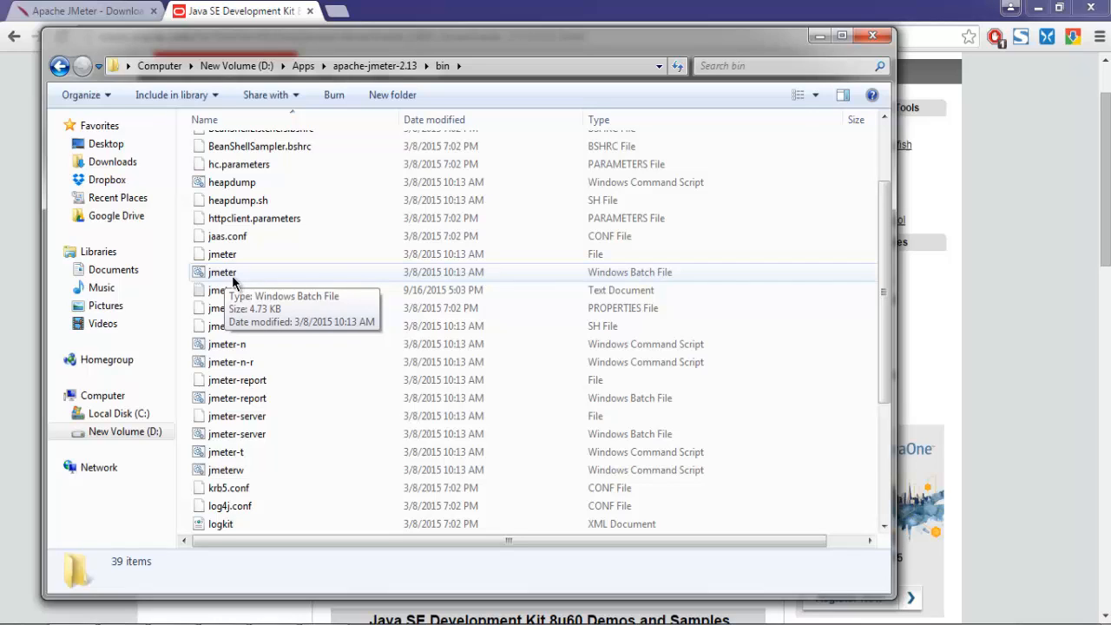
right_click(222, 270)
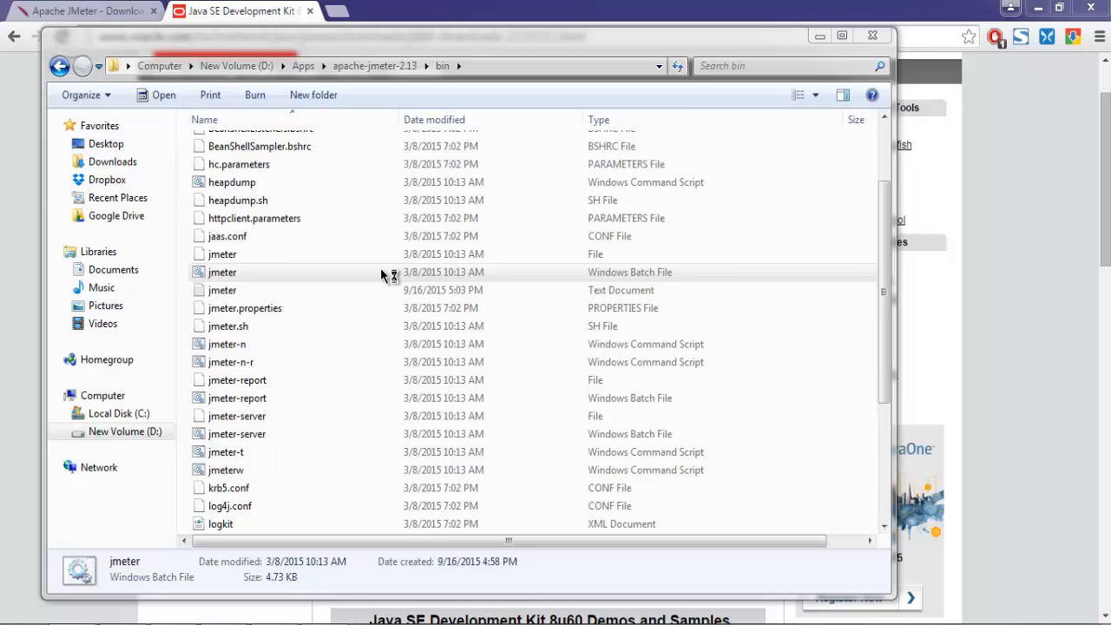
double_click(222, 270)
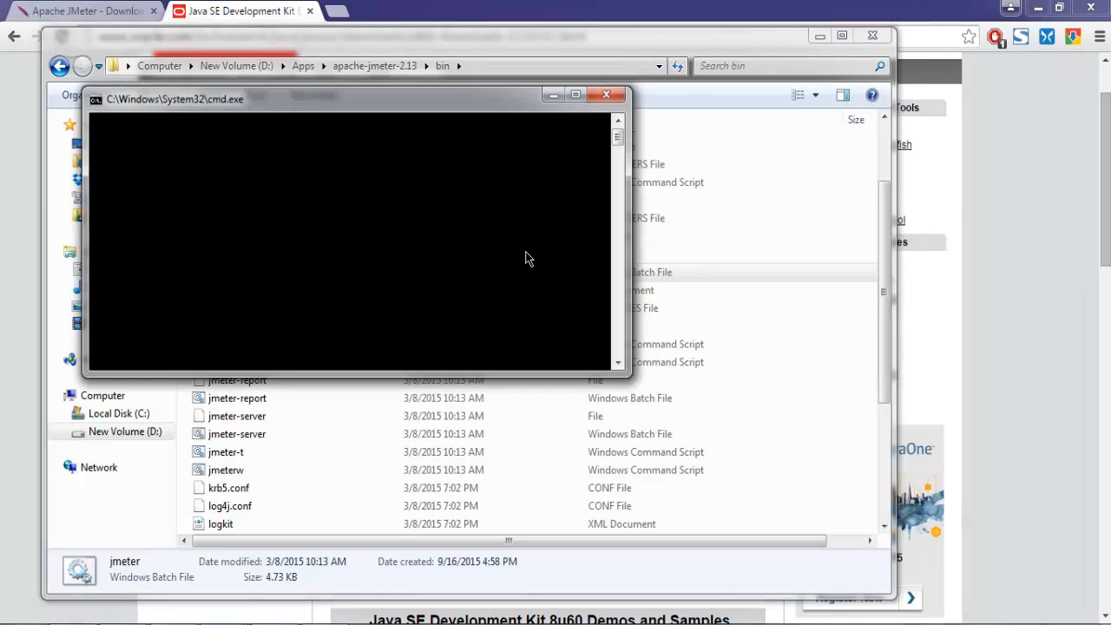
mouse_move(372, 121)
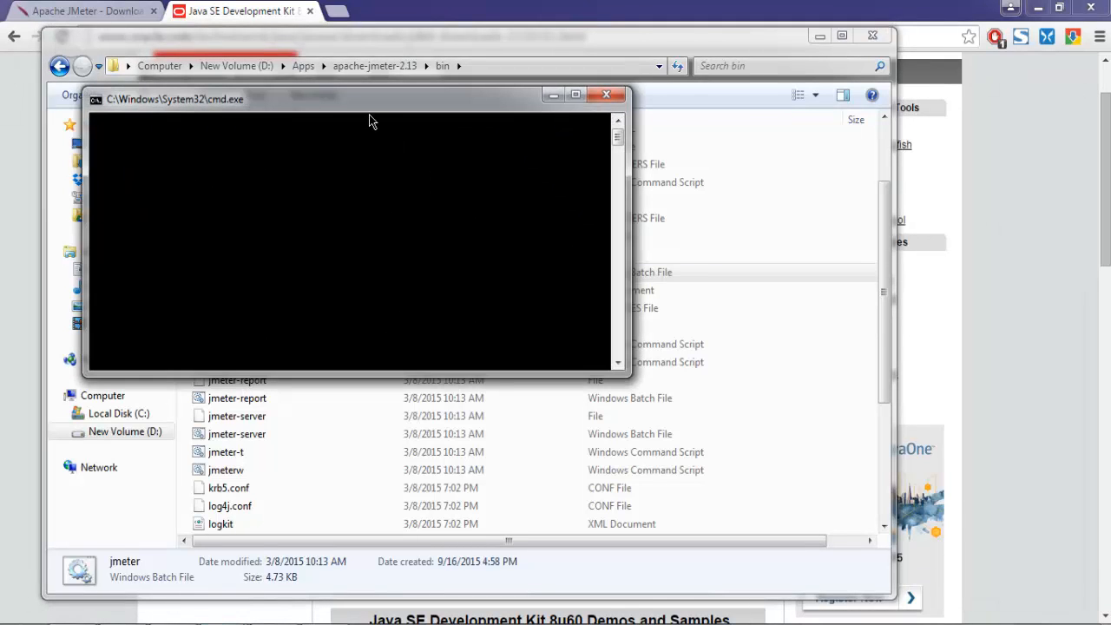
mouse_move(264, 139)
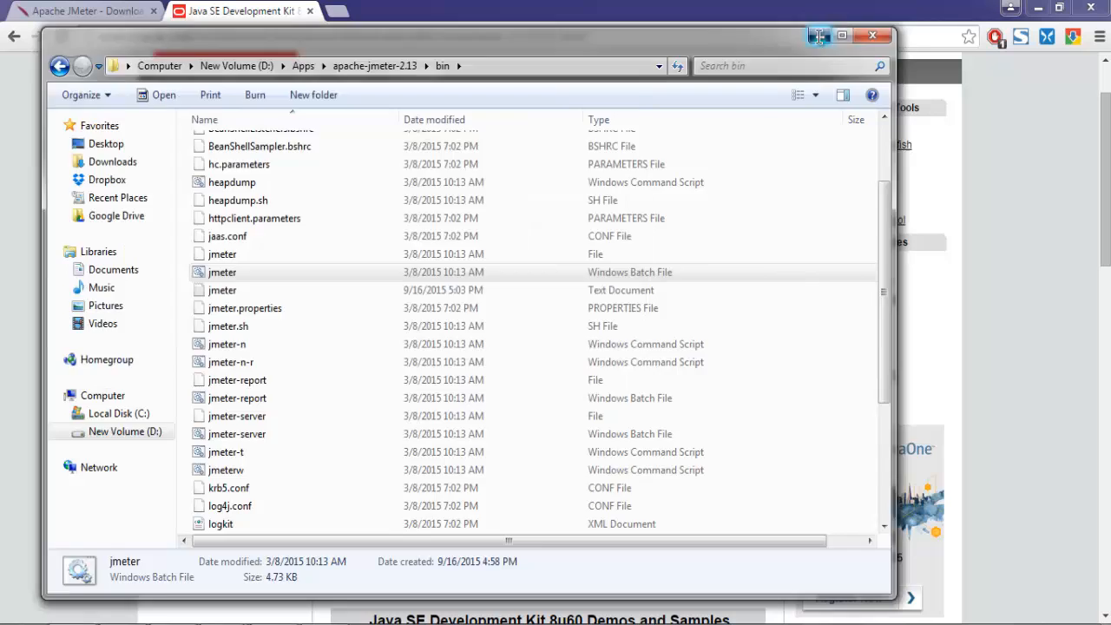
double_click(222, 271)
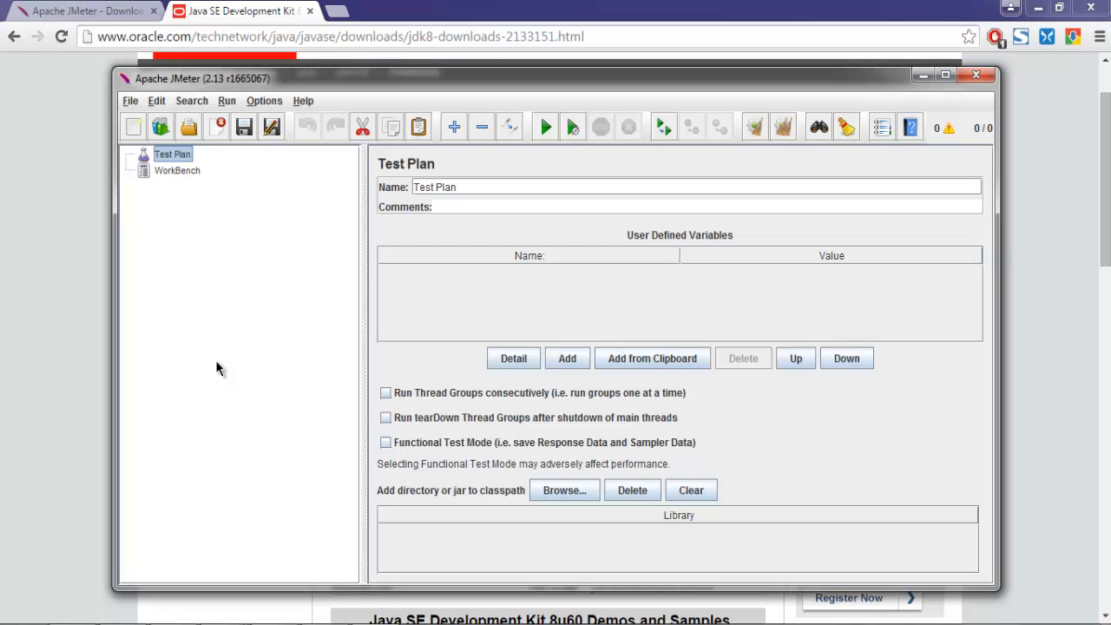
mouse_move(208, 425)
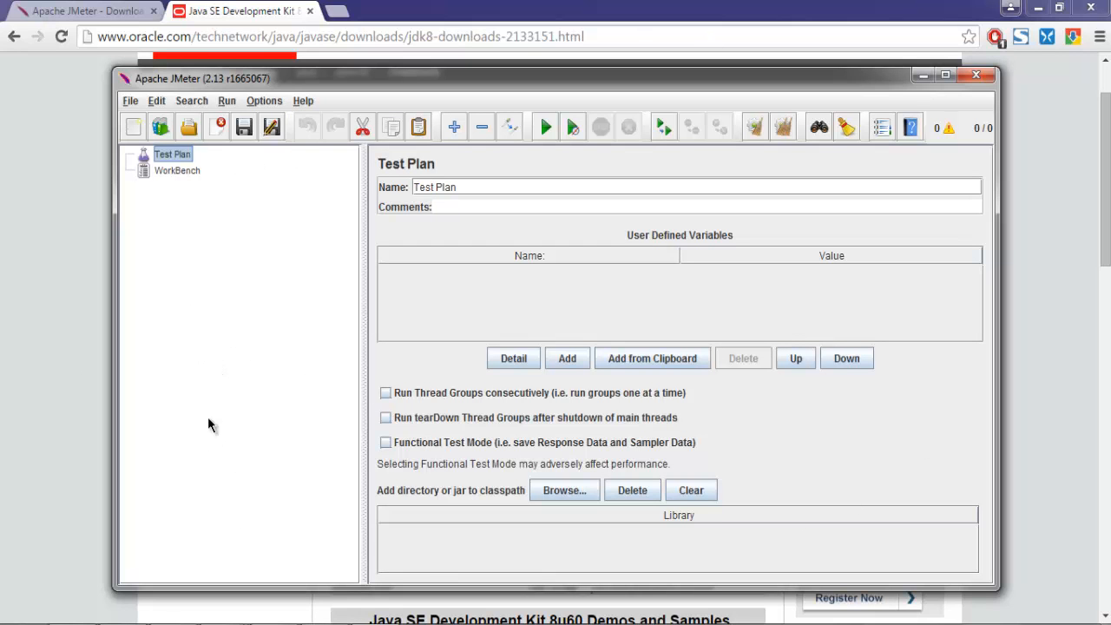
mouse_move(207, 223)
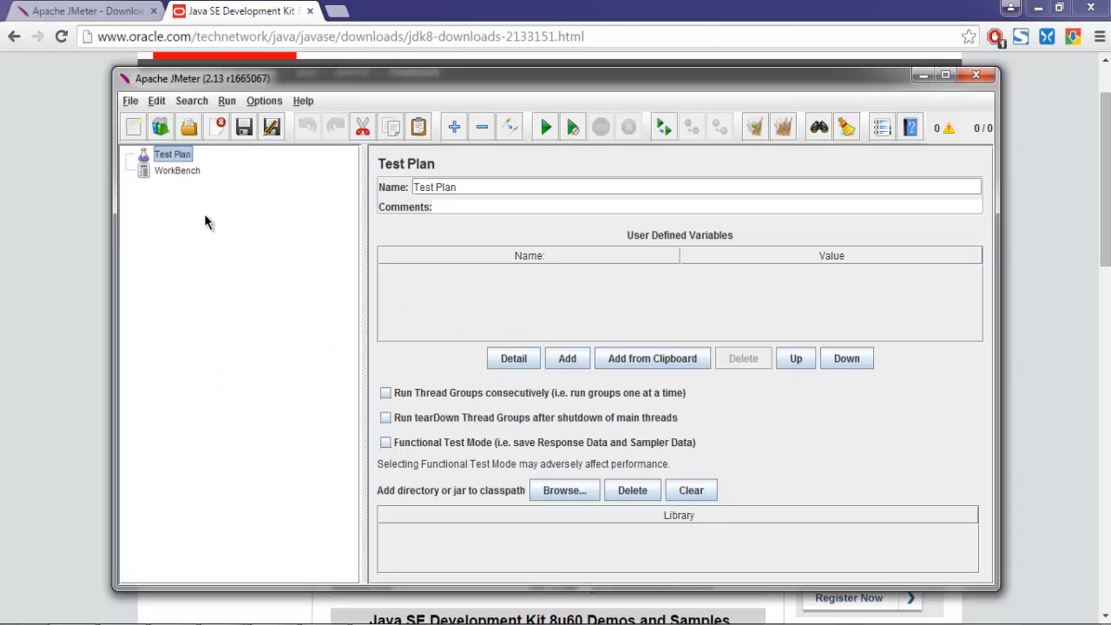
mouse_move(179, 172)
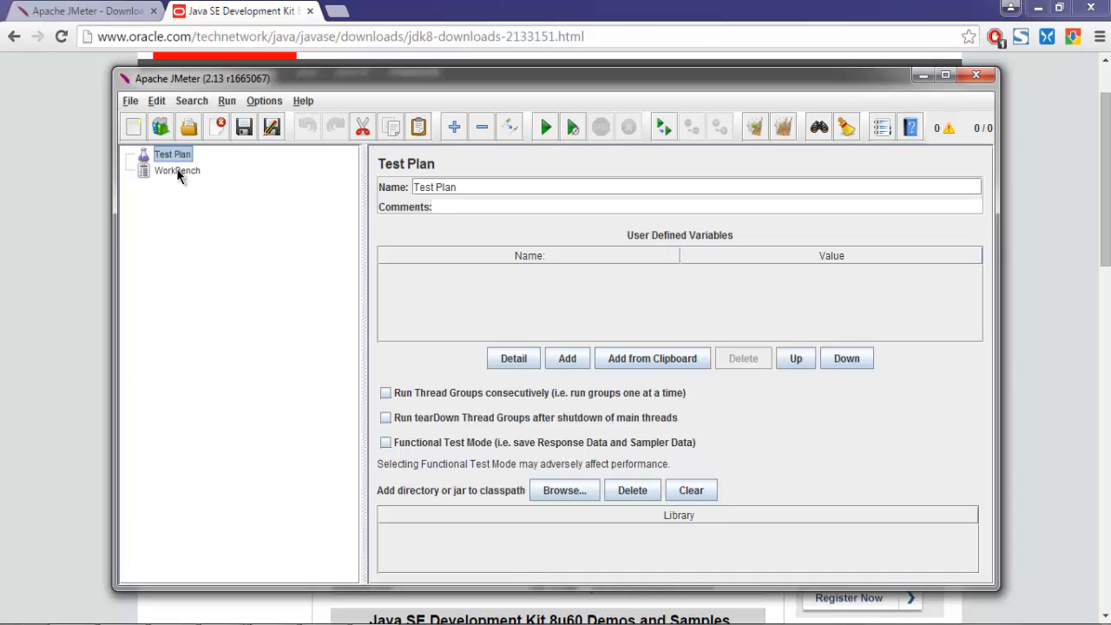
View the WorkBench element in the tree, then return to the empty Test Plan
click(177, 170)
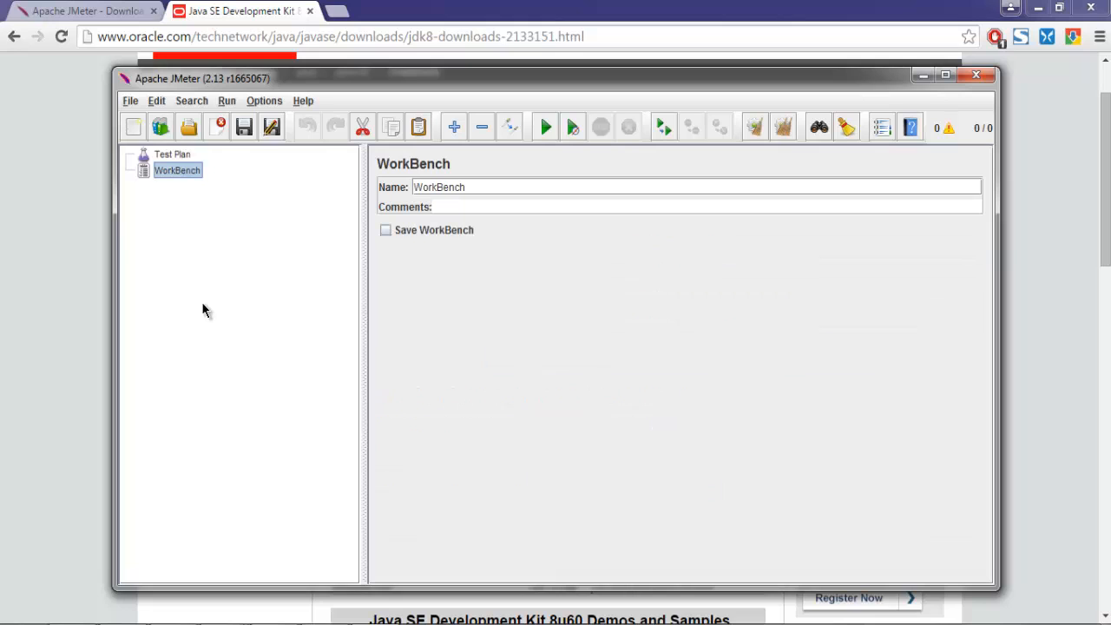
click(172, 152)
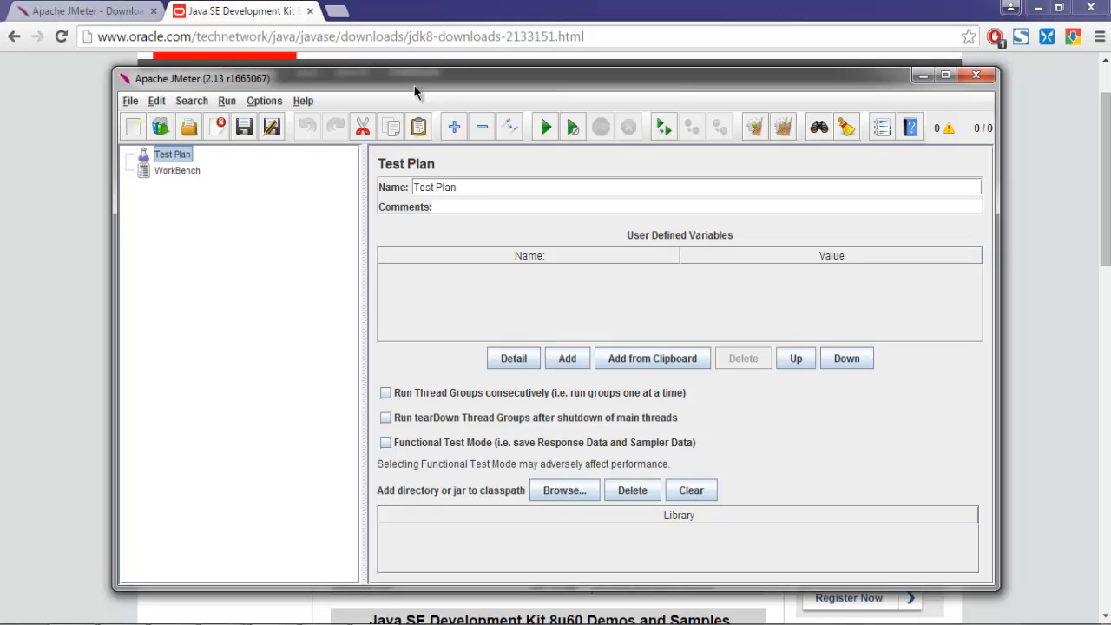
mouse_move(417, 353)
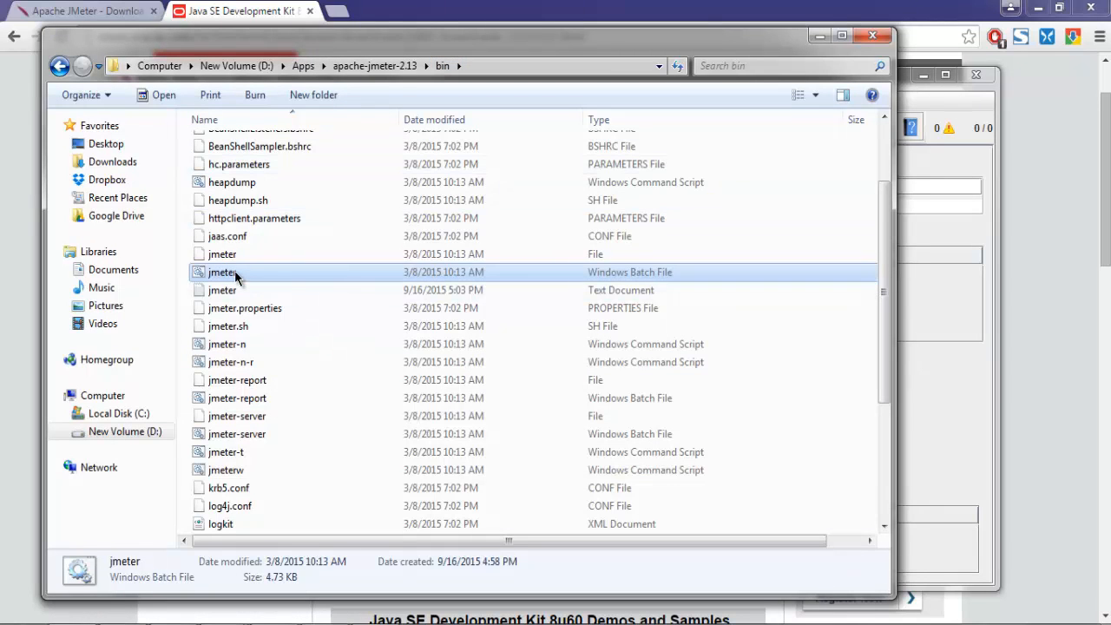
mouse_move(232, 281)
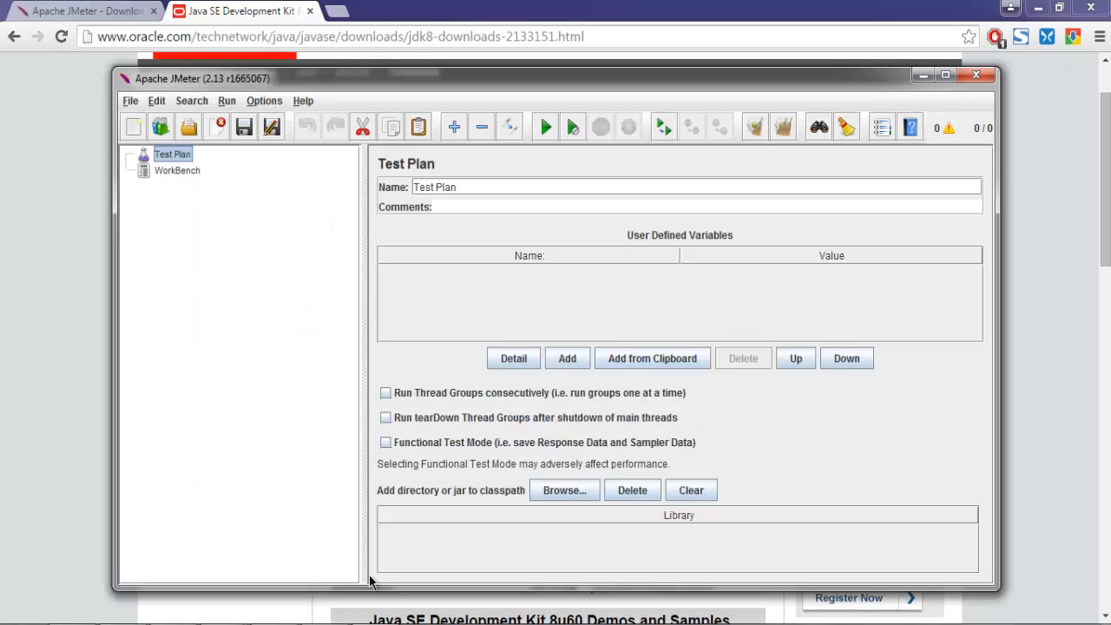
Close the JMeter window, leaving Command Prompt in D:\Apps showing
click(251, 14)
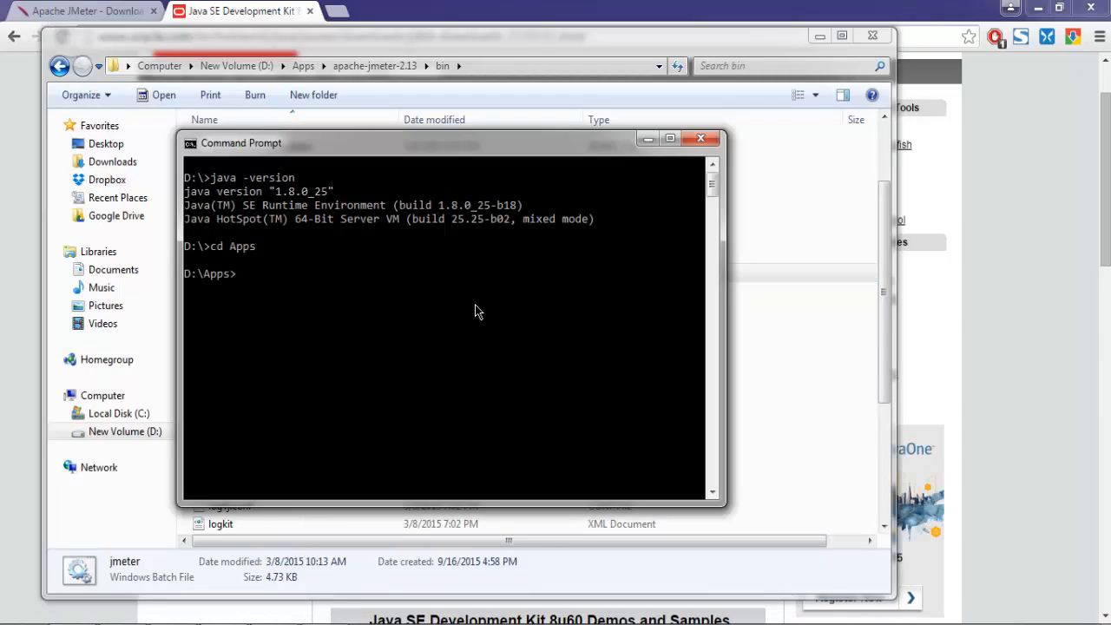
Change directory to the apache-jmeter-2.13\bin folder
text(cd)
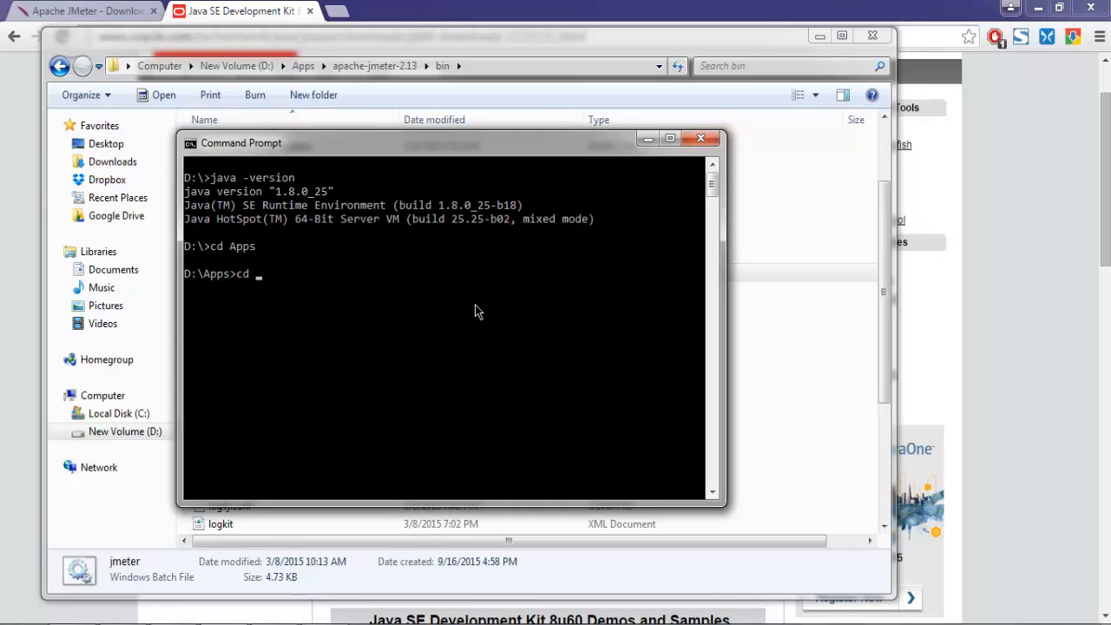
text(apache-)
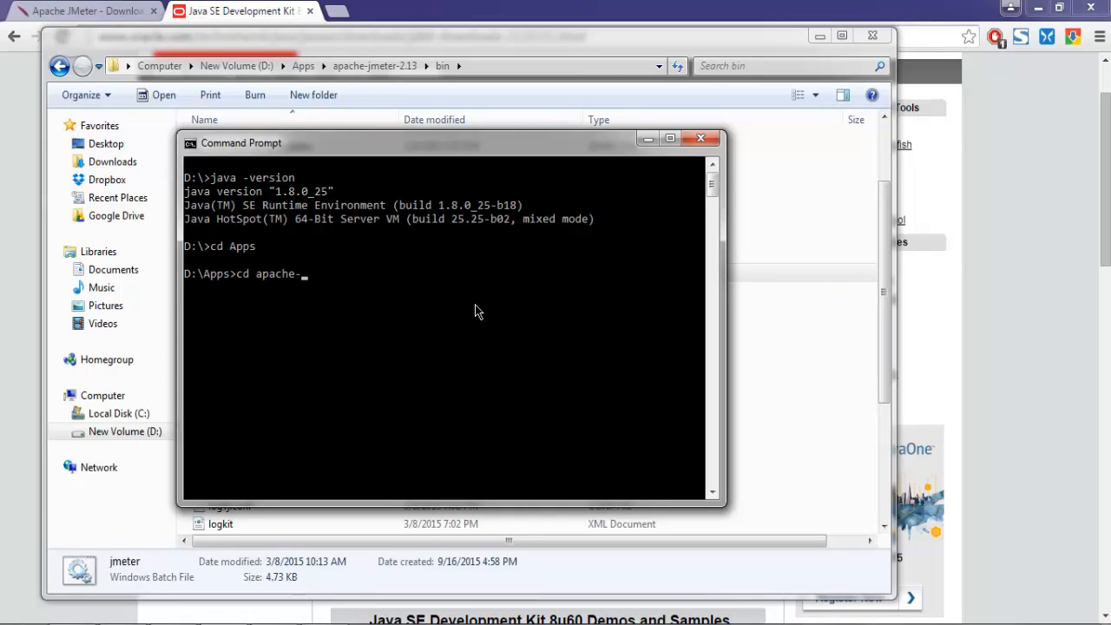
text(jmeter)
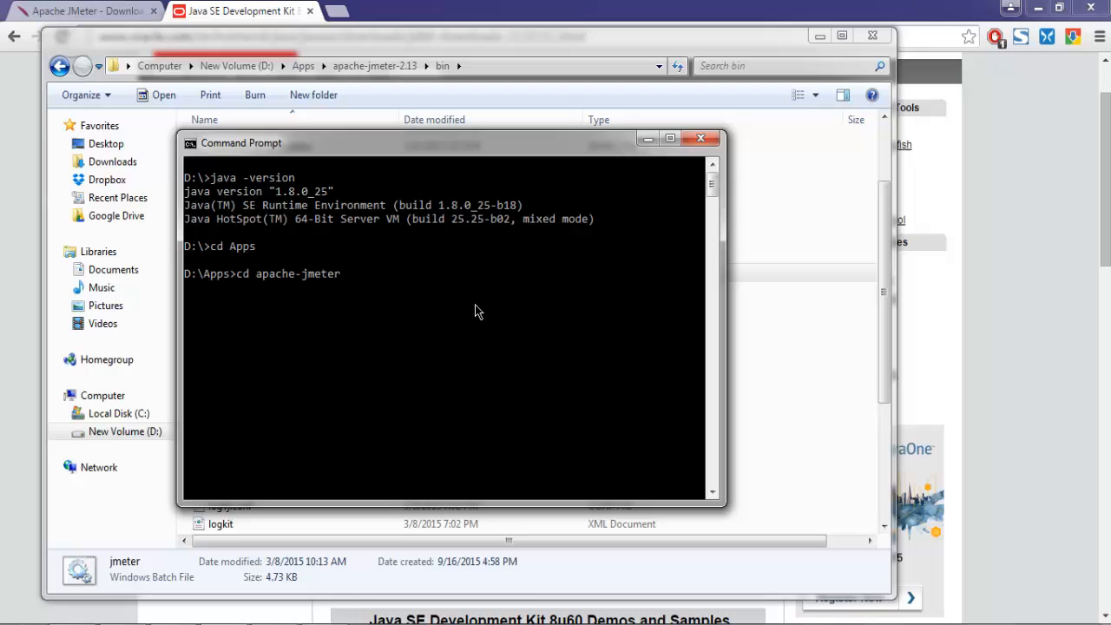
text(-)
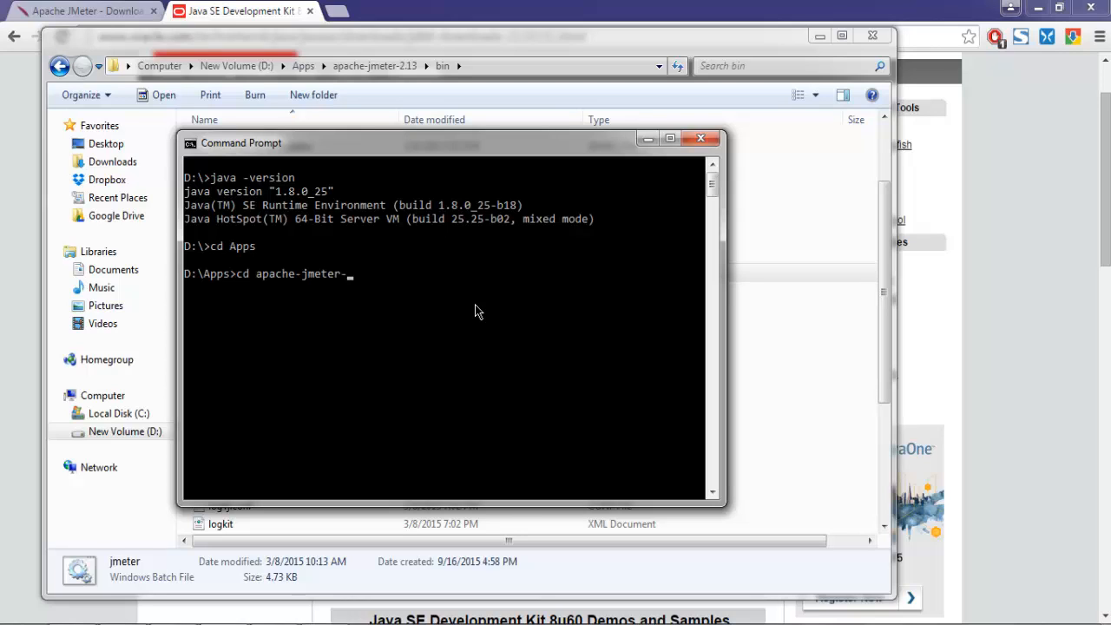
text(2.13)
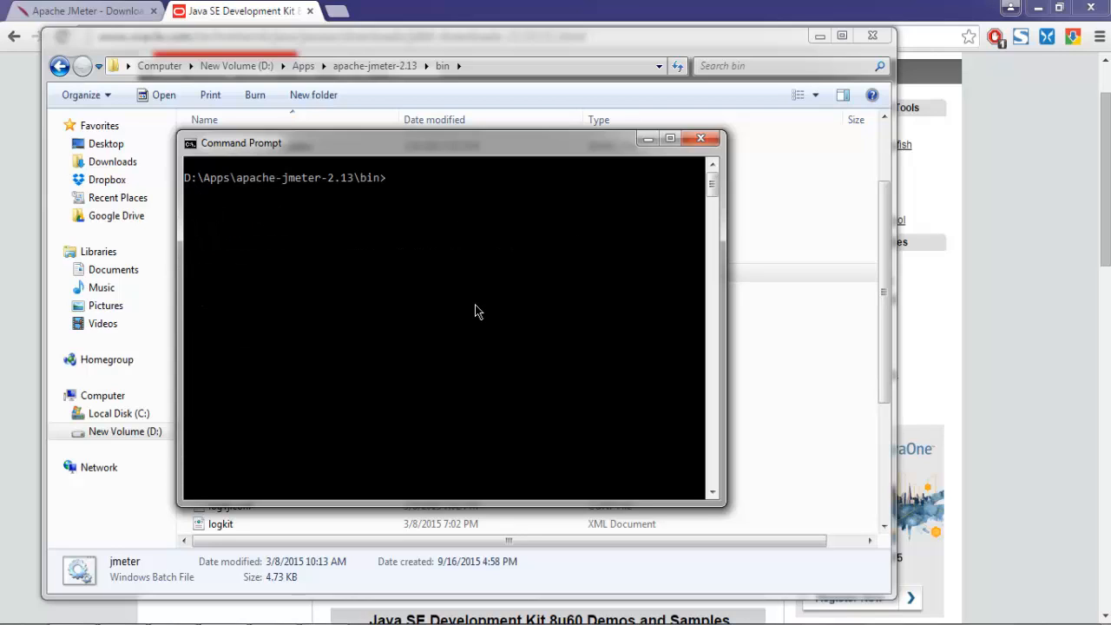
Launch the JMeter GUI by running the jmeter command from the bin folder
text(jm)
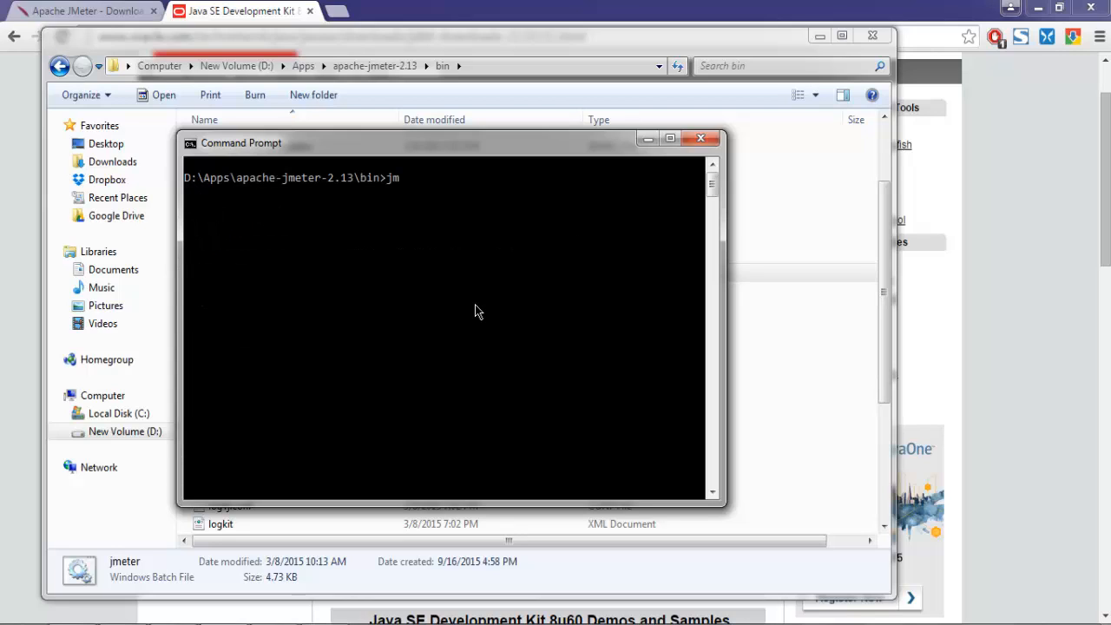
text(eter)
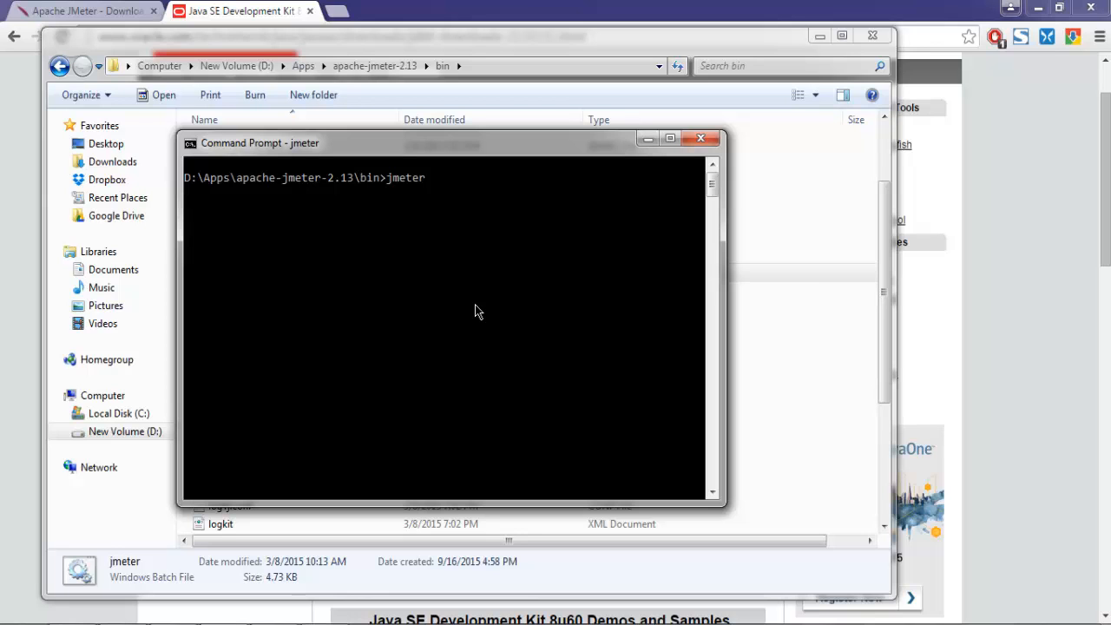
key(enter)
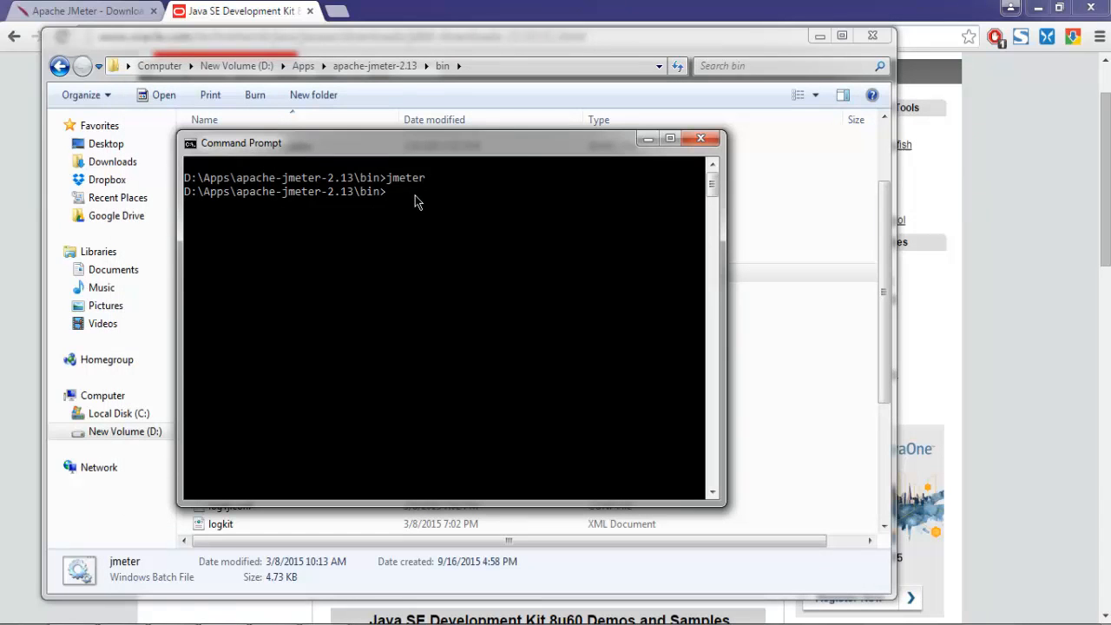
mouse_move(493, 240)
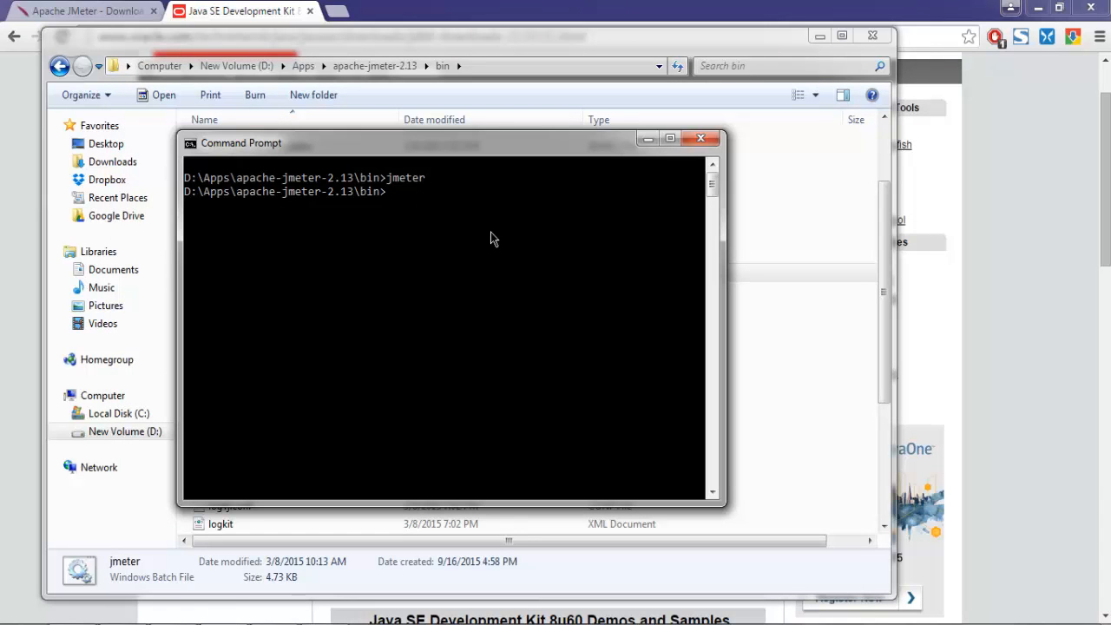
Start JMeter in server mode by running jmeter-server.bat
text(jmeter)
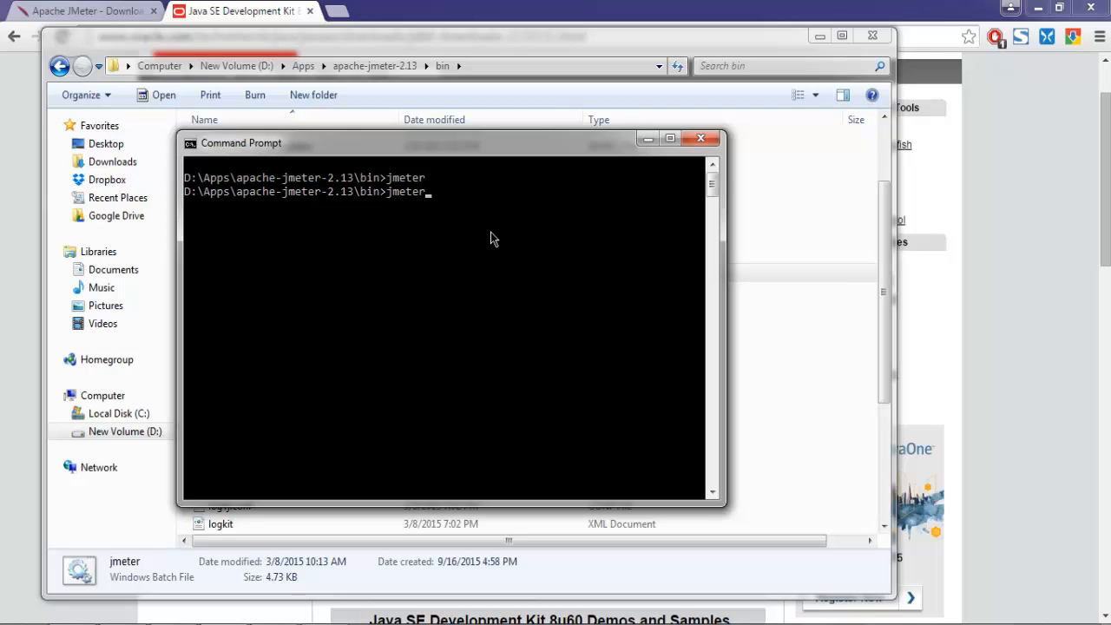
text(-server.)
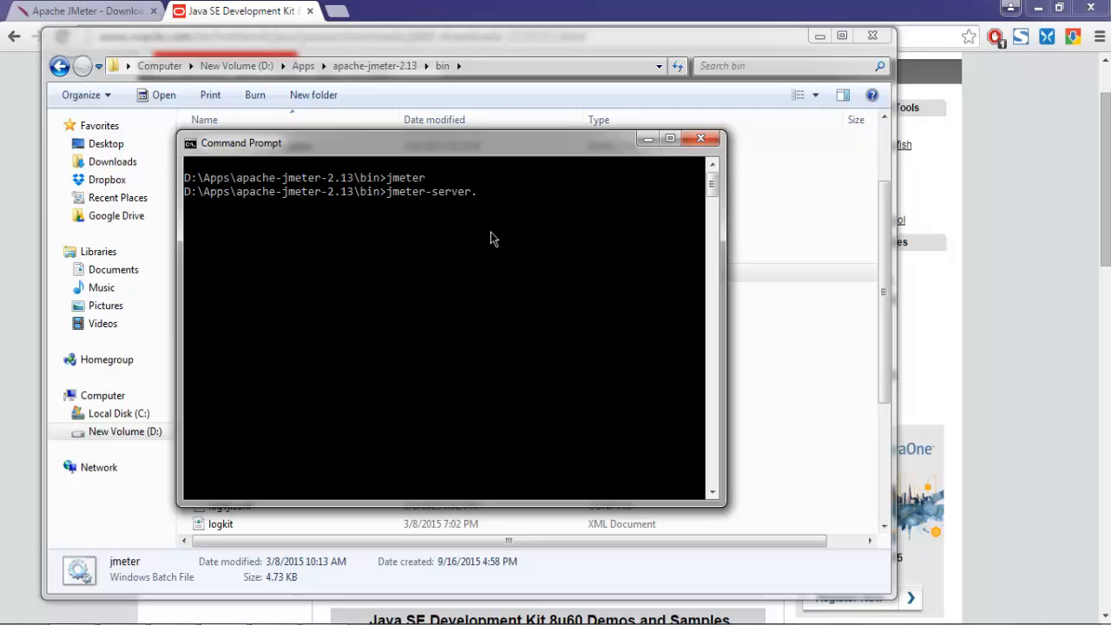
text(bat)
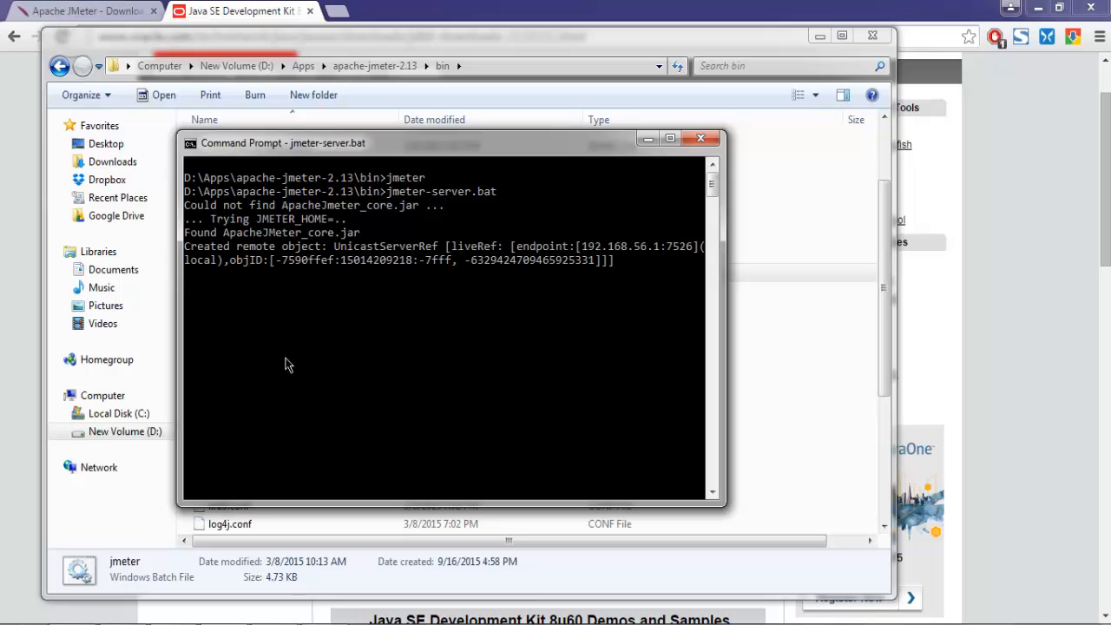
mouse_move(36, 364)
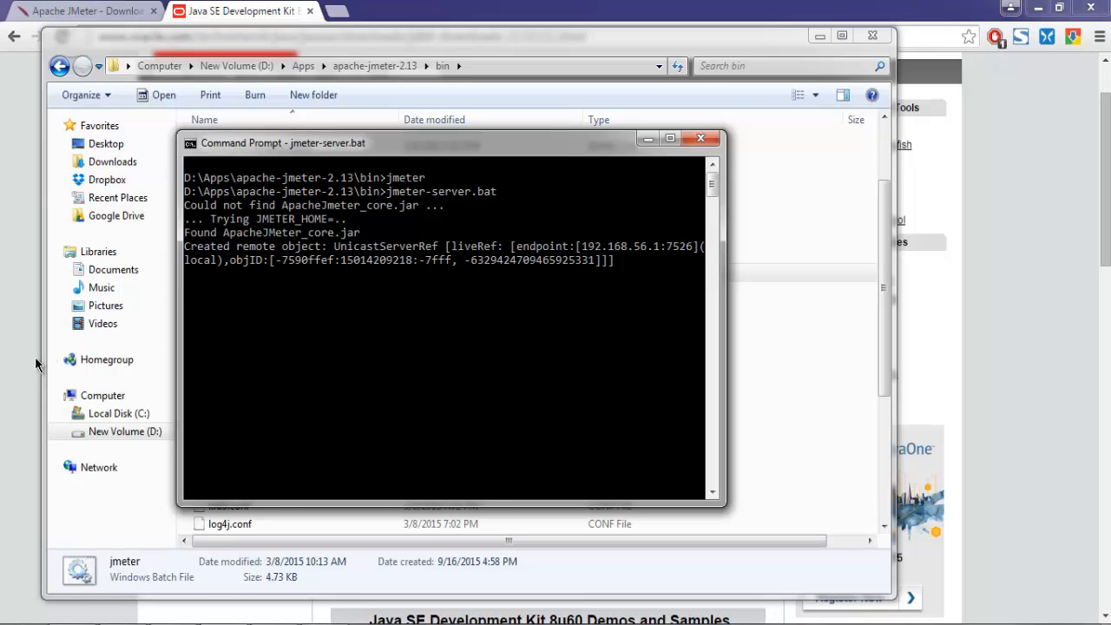
mouse_move(188, 245)
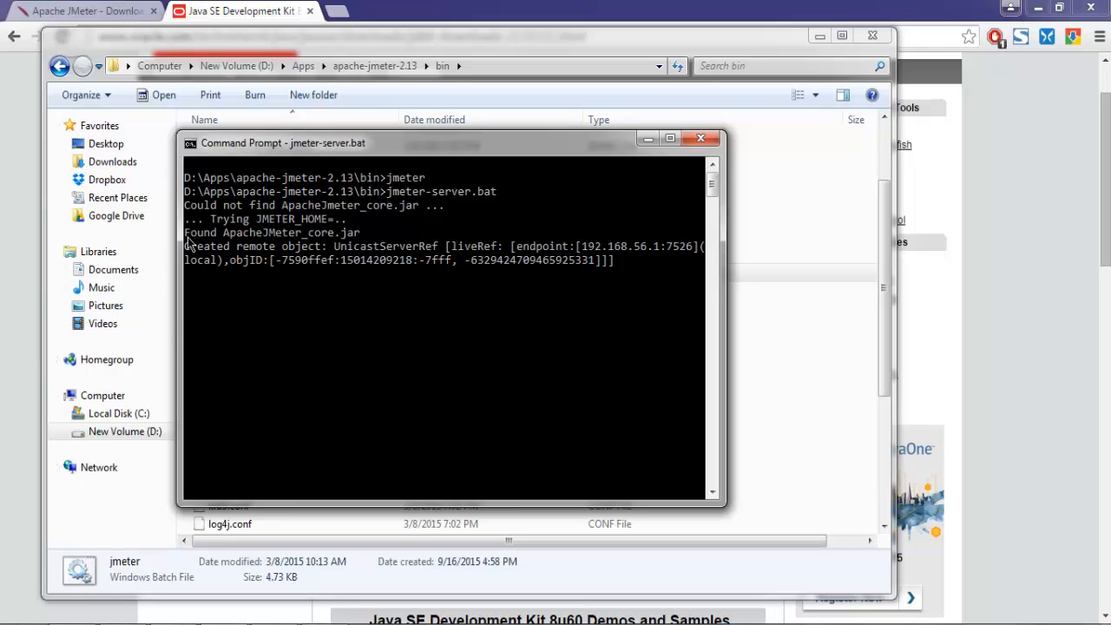
mouse_move(313, 305)
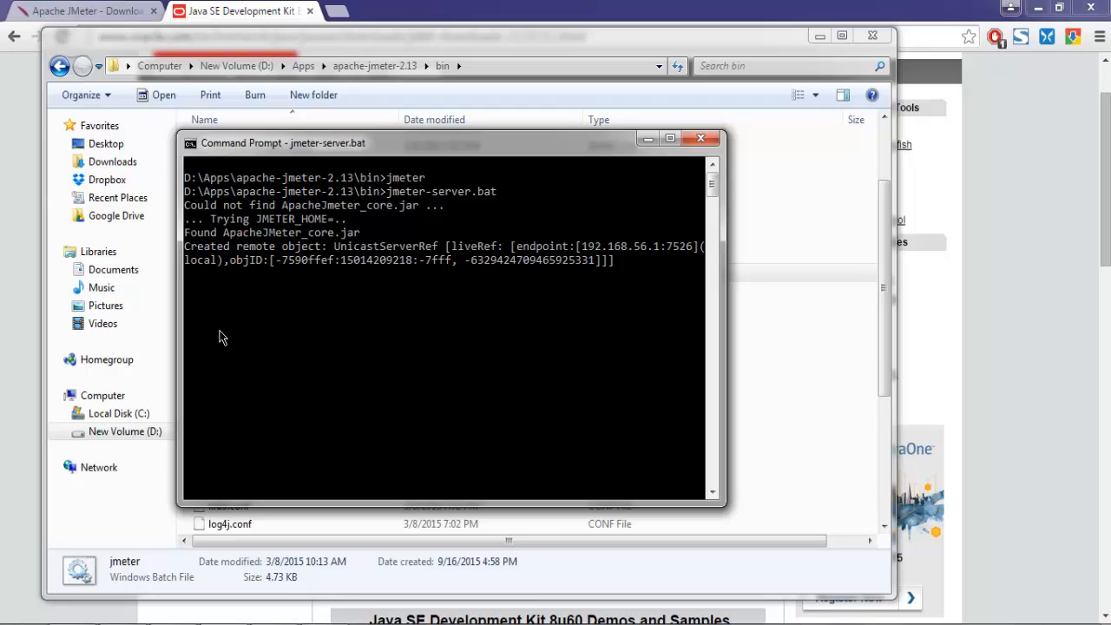
Stop the running JMeter server with Ctrl+C and confirm terminating the batch job with y
key(ctrl+c)
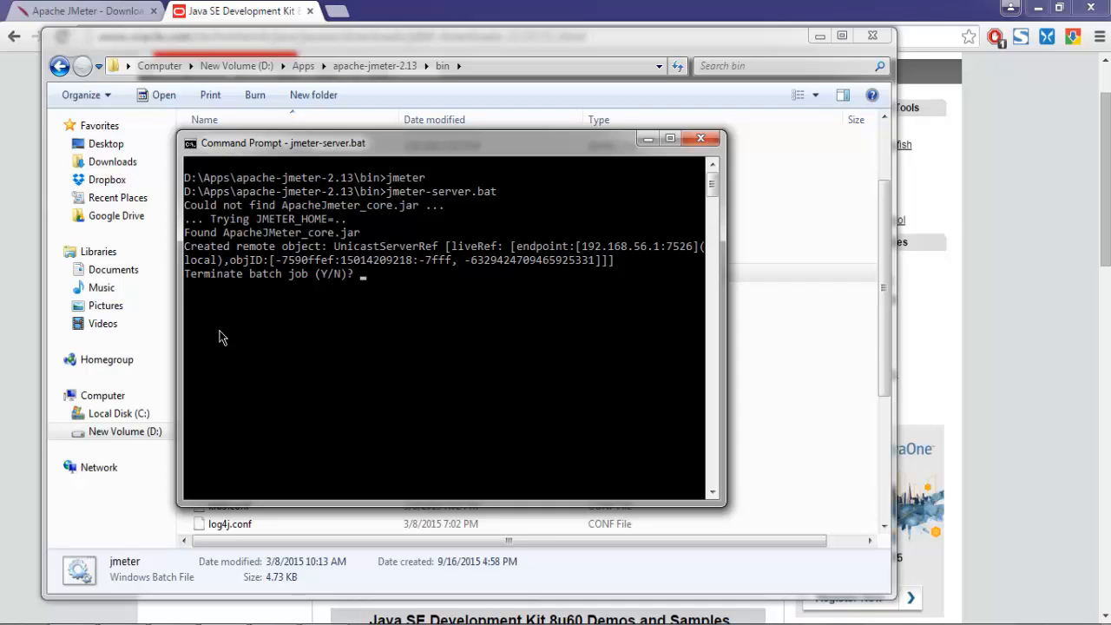
text(y)
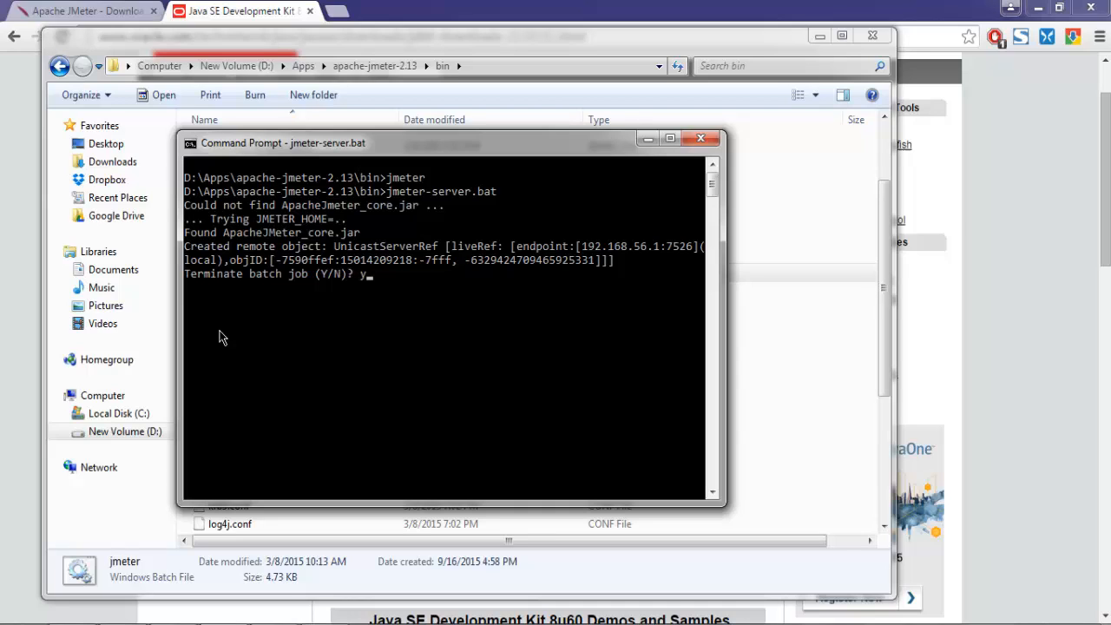
key(enter)
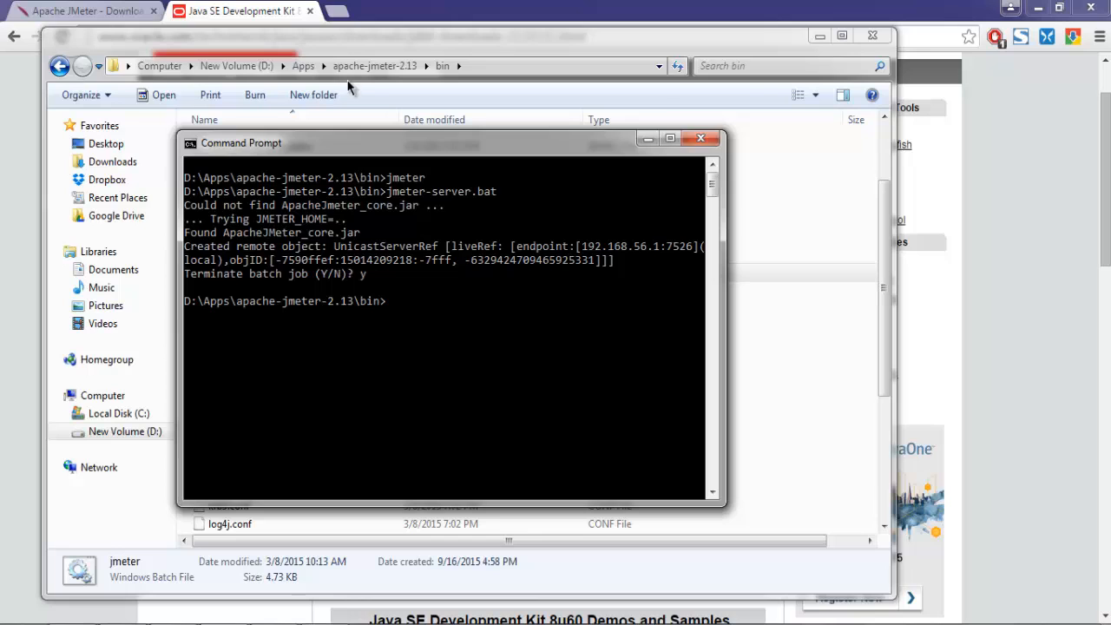
click(701, 139)
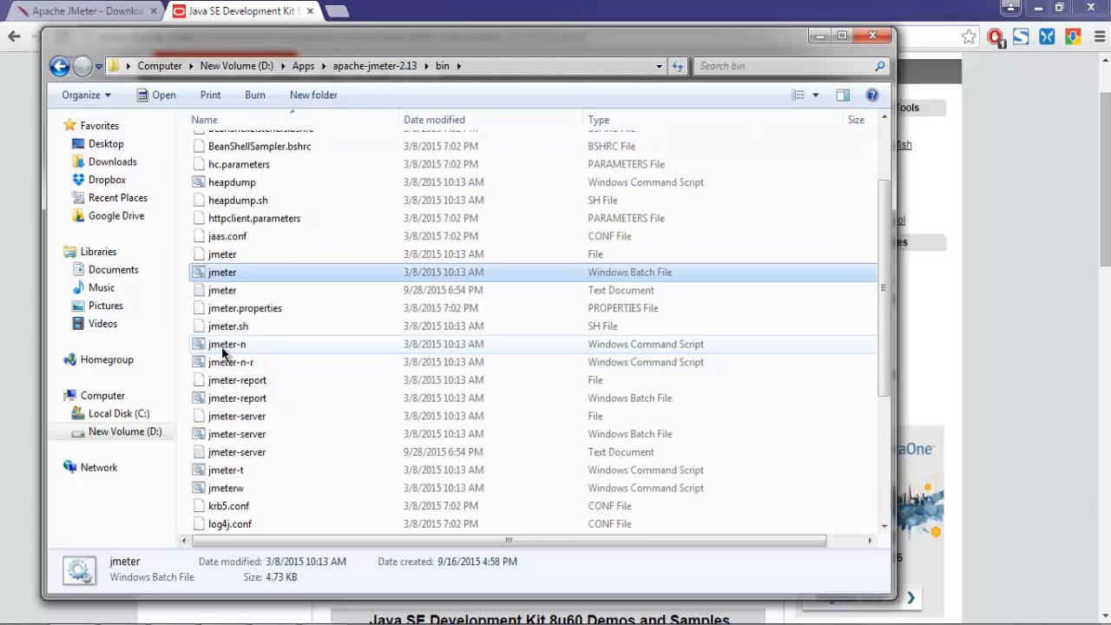
mouse_move(247, 351)
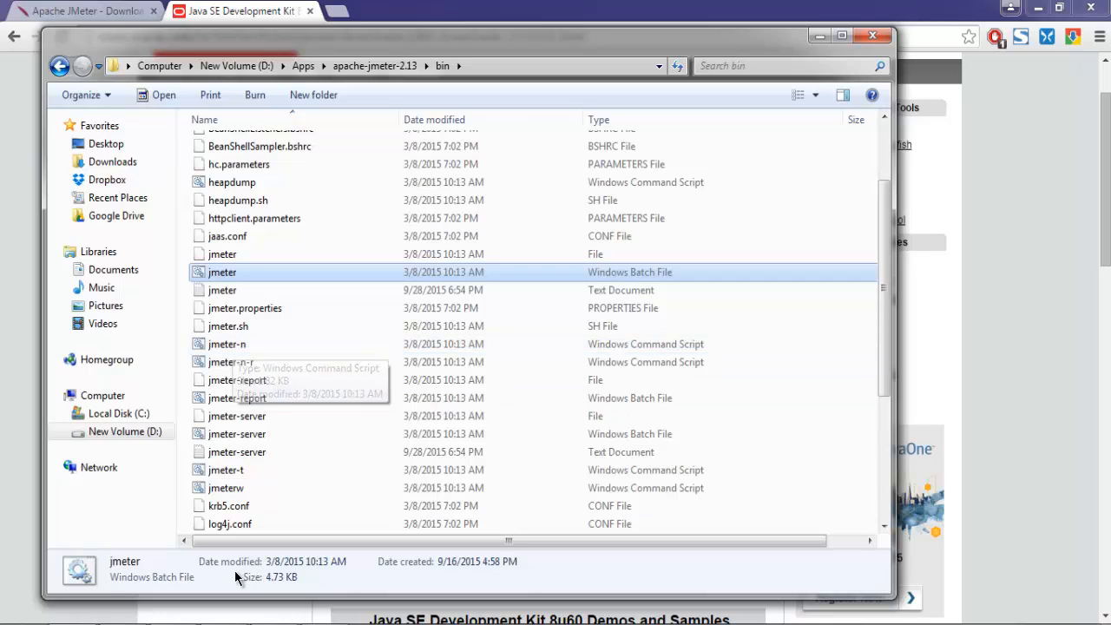
double_click(222, 270)
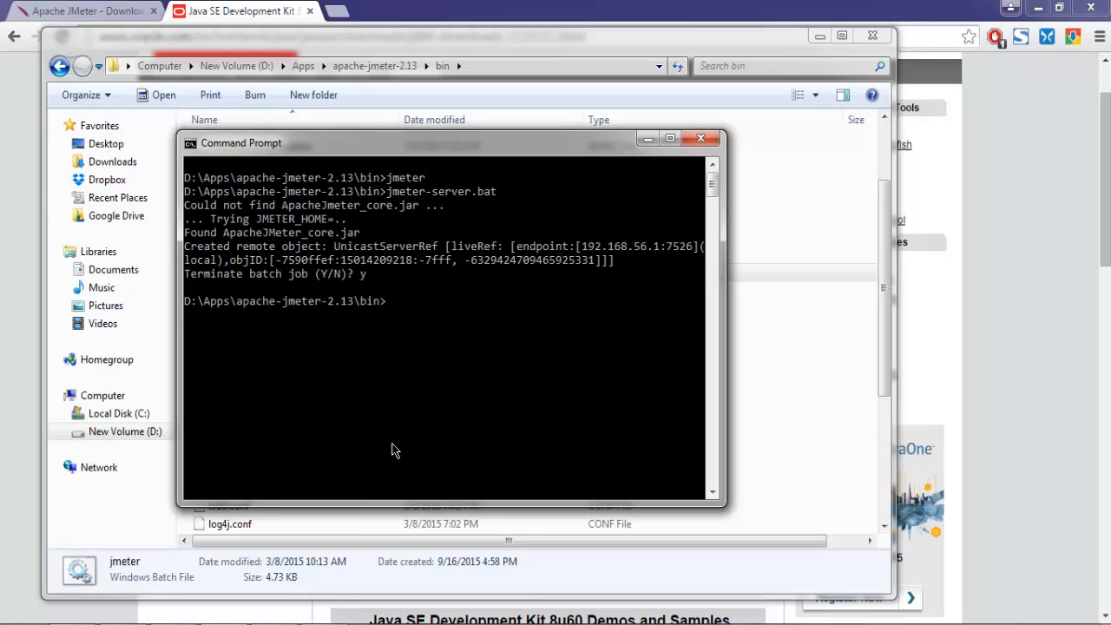
Run jmeter-n in non-GUI mode, which reports that a .jmx script name is required
text(jmeter-n)
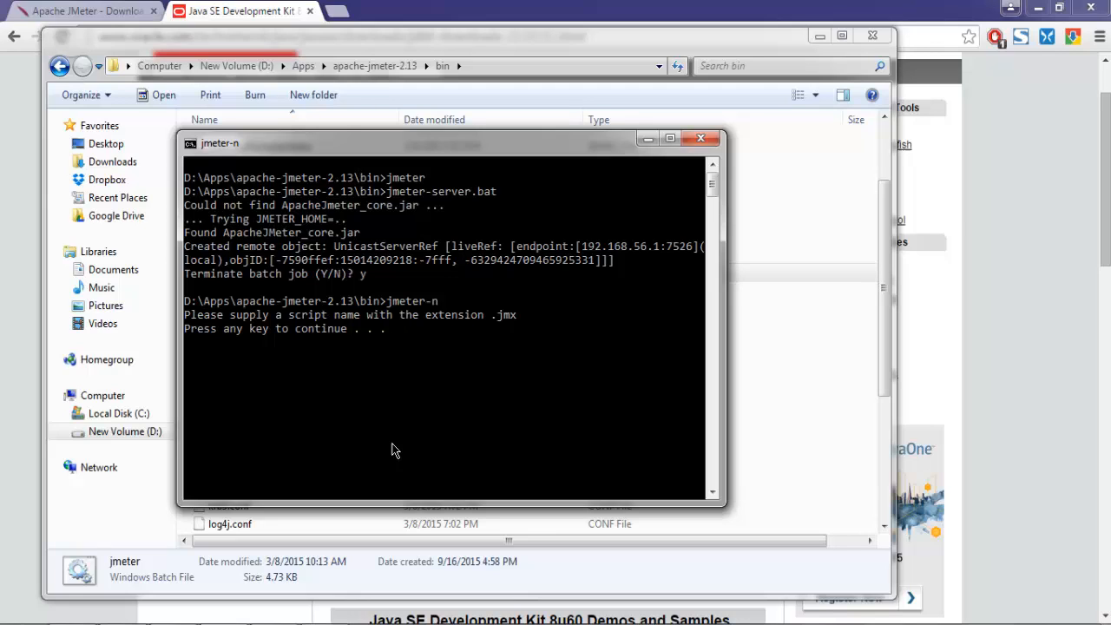
key(enter)
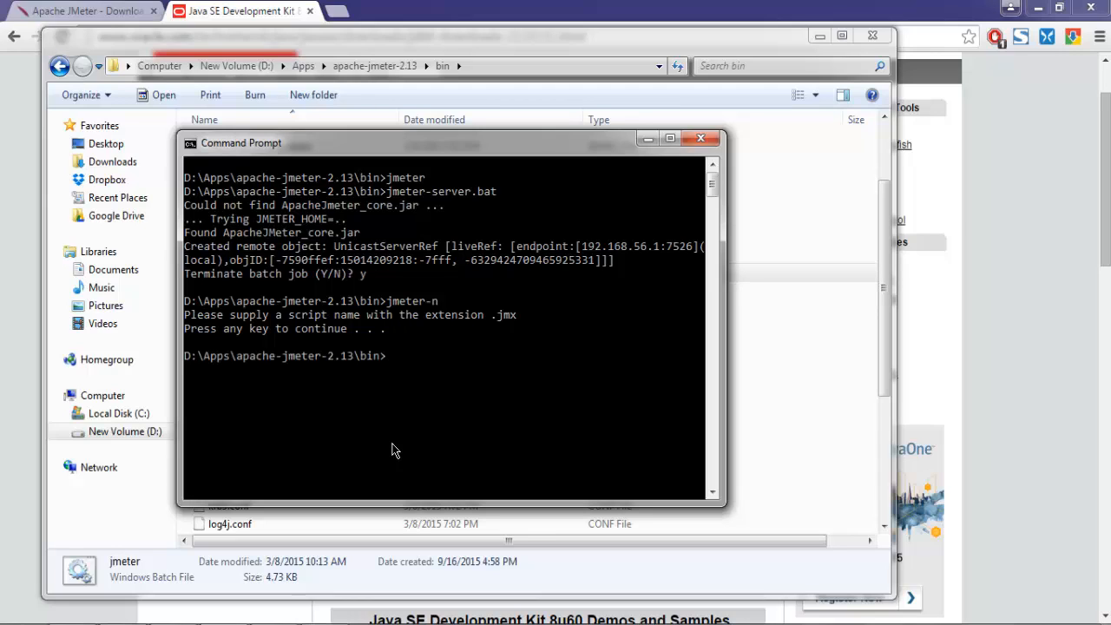
text(jmeter)
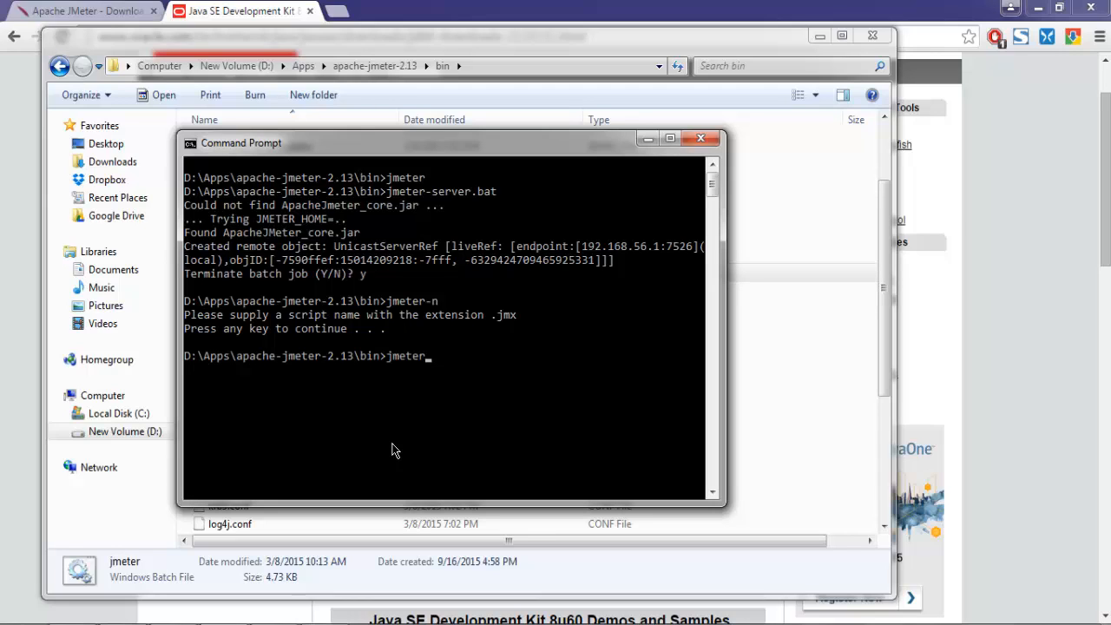
text(-n)
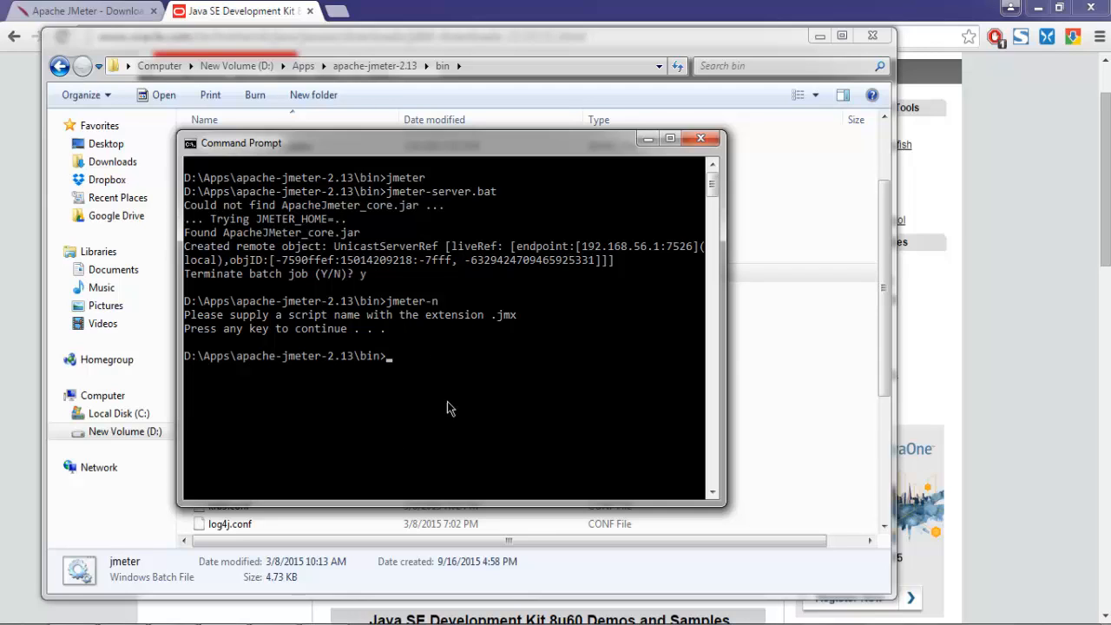
mouse_move(715, 118)
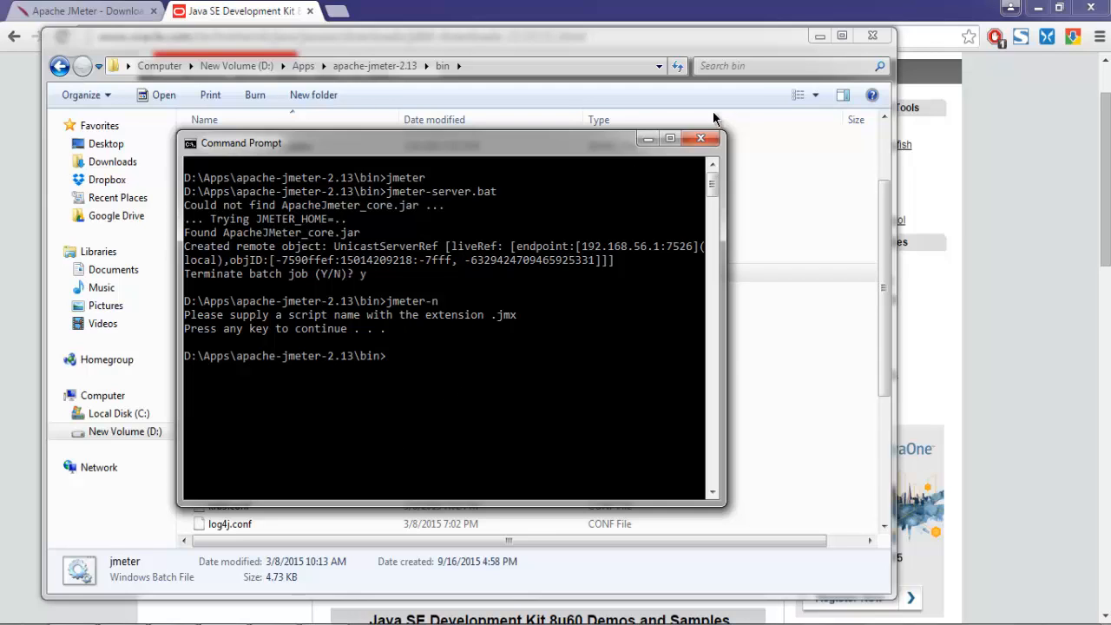